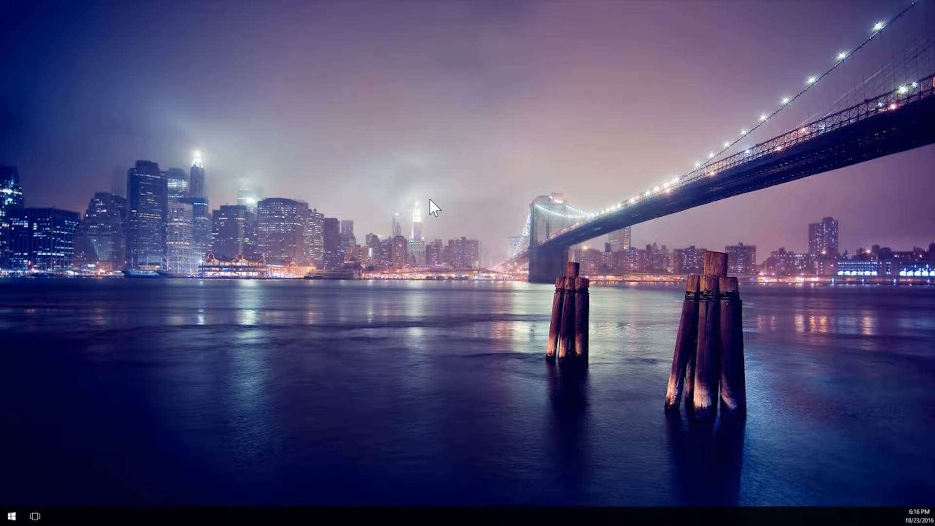
mouse_move(396, 223)
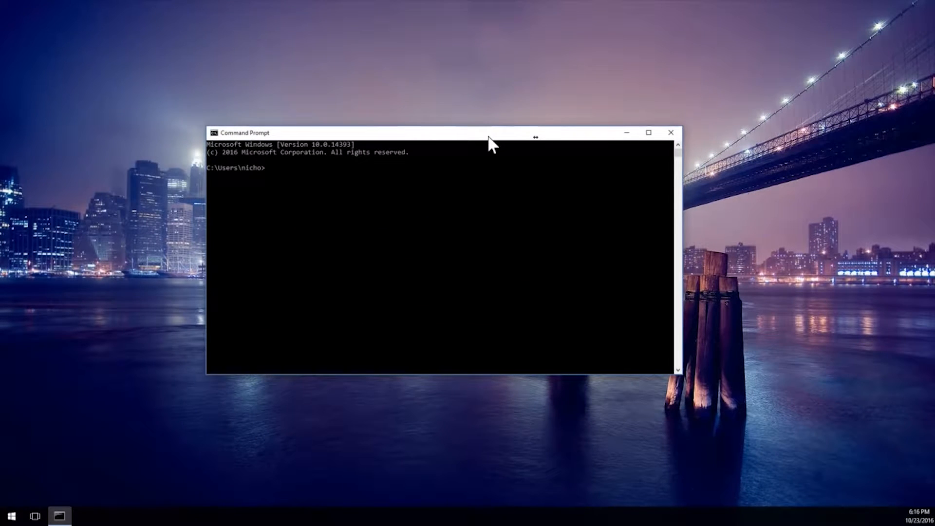
Step: Run ipconfig to show IPv4 address 192.168.1.29 and default gateway 192.168.1.1
text(ipconf)
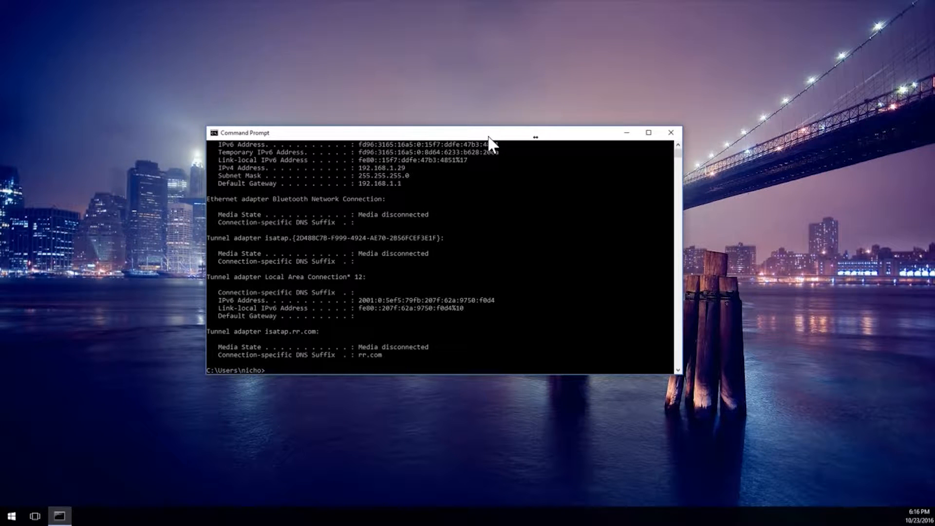
mouse_move(375, 186)
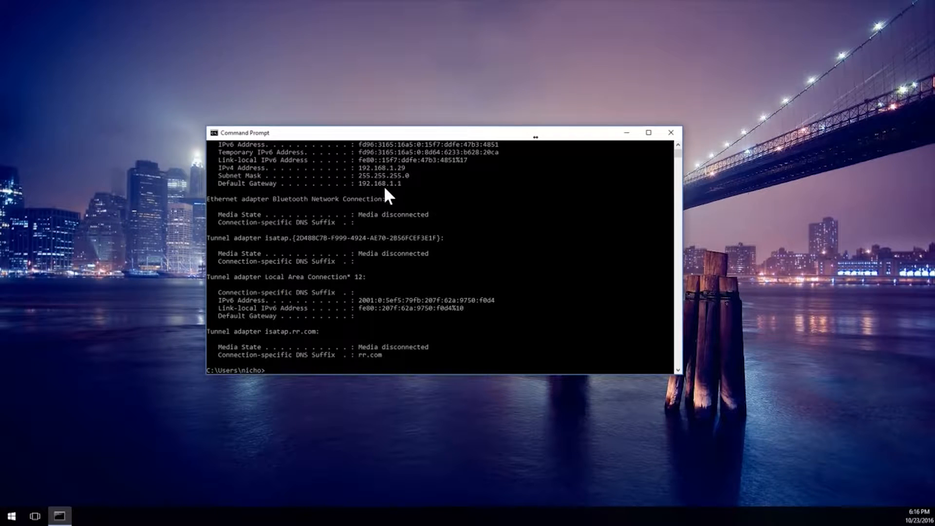
mouse_move(182, 361)
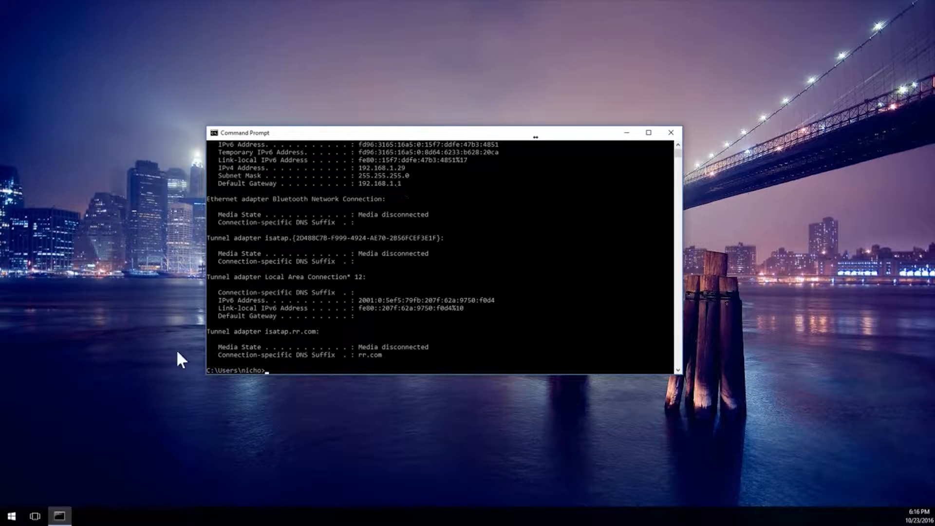
Step: Browse to 192.168.1.1 past the certificate warning and enter username 'ubnt'
click(10, 515)
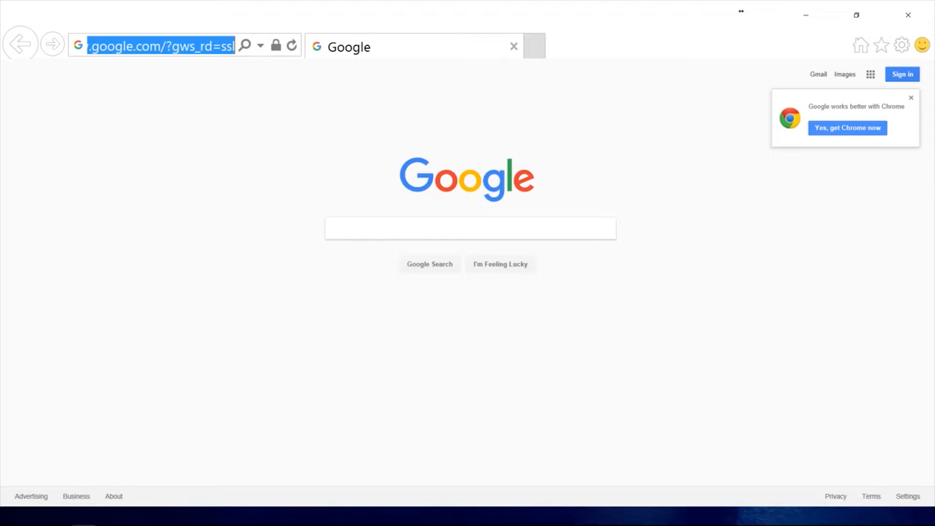
text(192.168.1.1/)
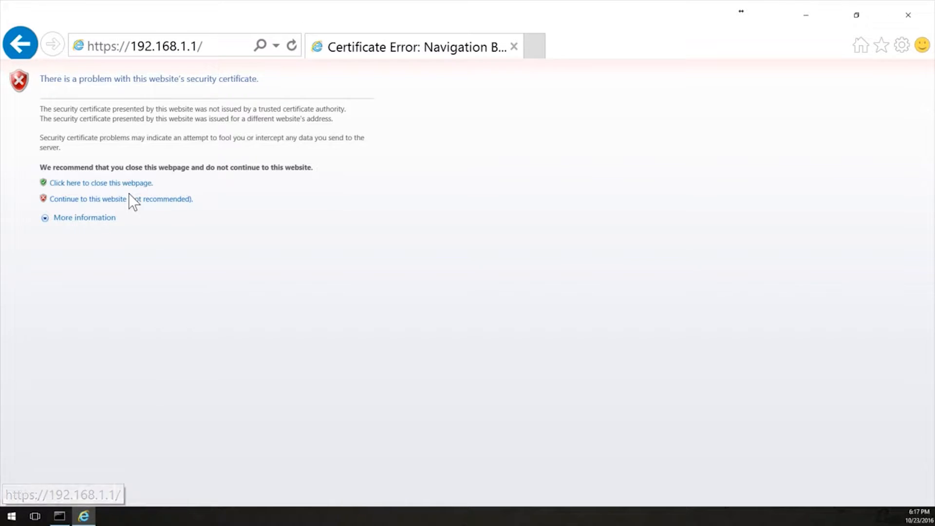
click(87, 199)
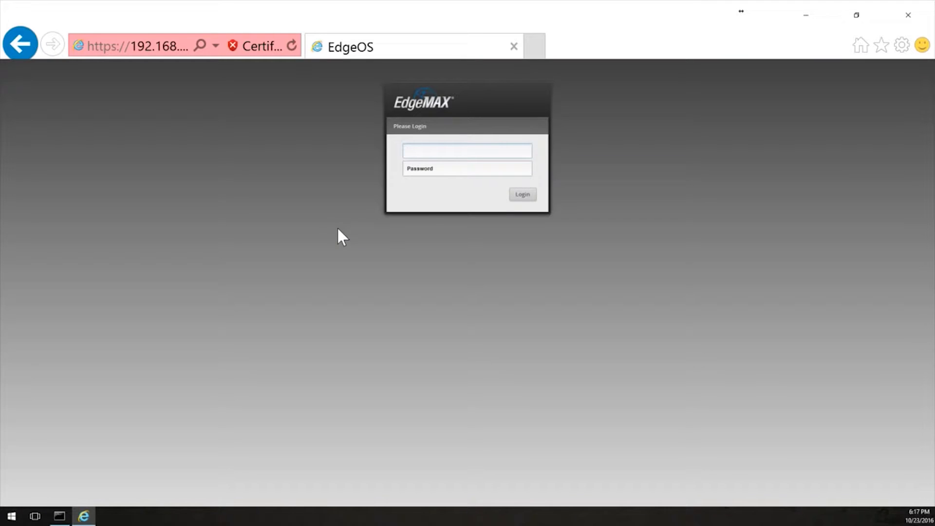
click(468, 150)
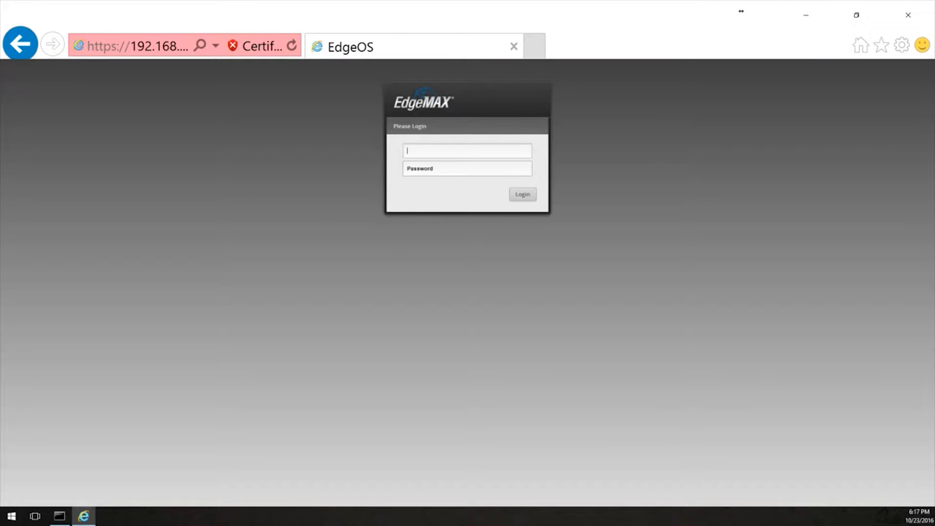
text(ubnt)
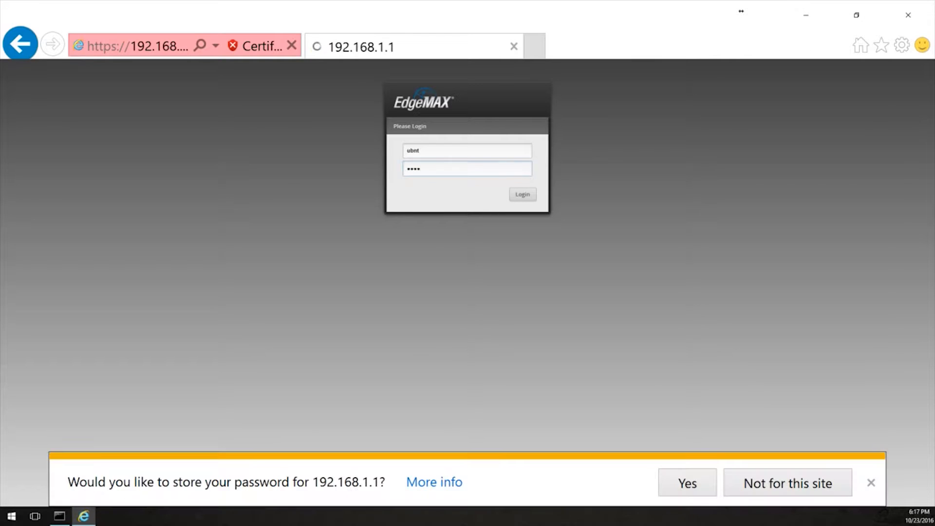
Step: Log in to reach the EdgeRouter Lite dashboard showing three interfaces
click(521, 193)
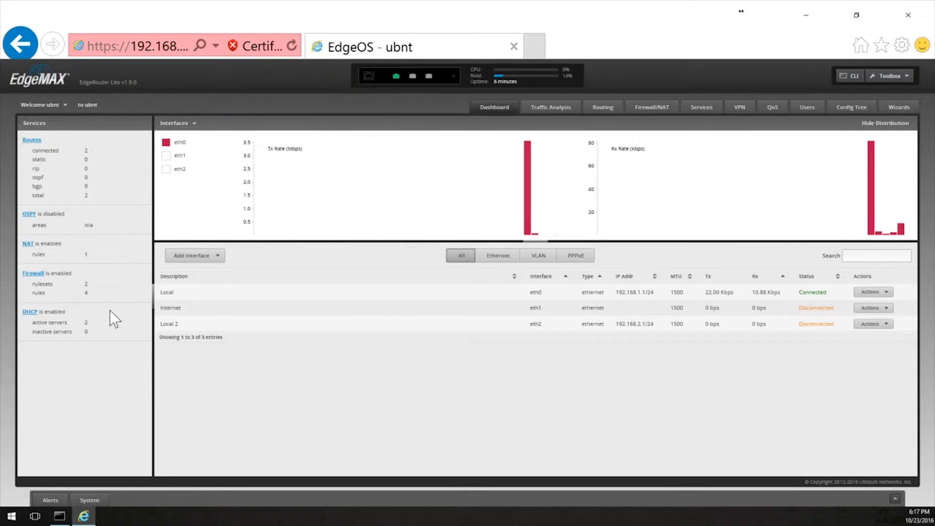
mouse_move(233, 371)
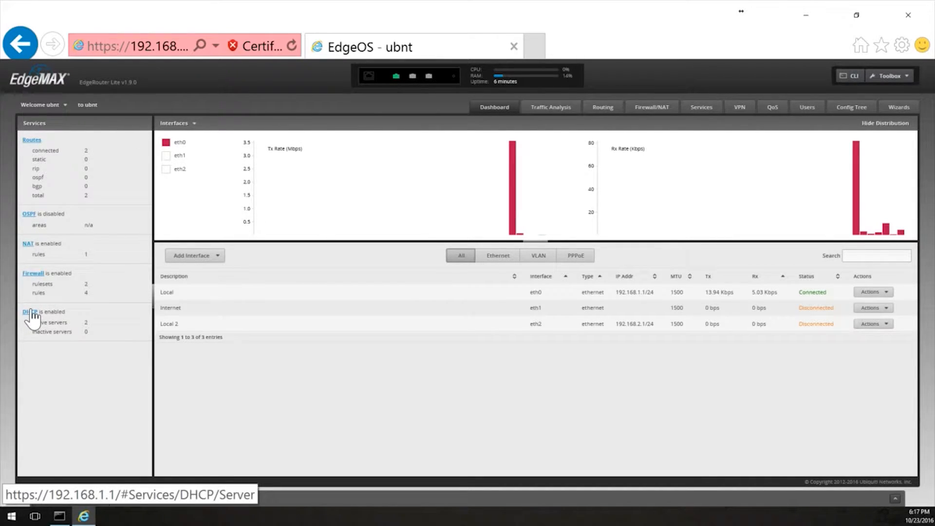
Step: List DHCP servers LAN1 and LAN2 and show LAN1's Actions menu
click(28, 312)
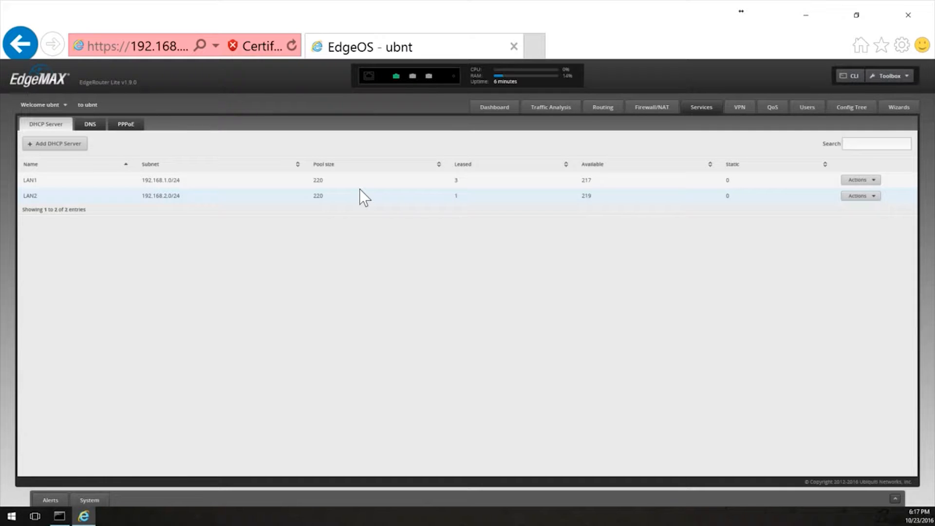
mouse_move(408, 200)
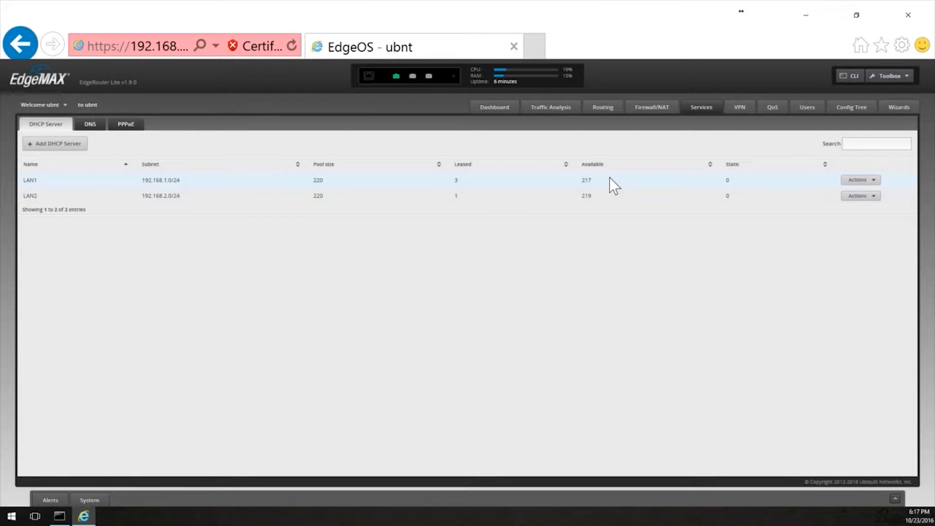
mouse_move(527, 192)
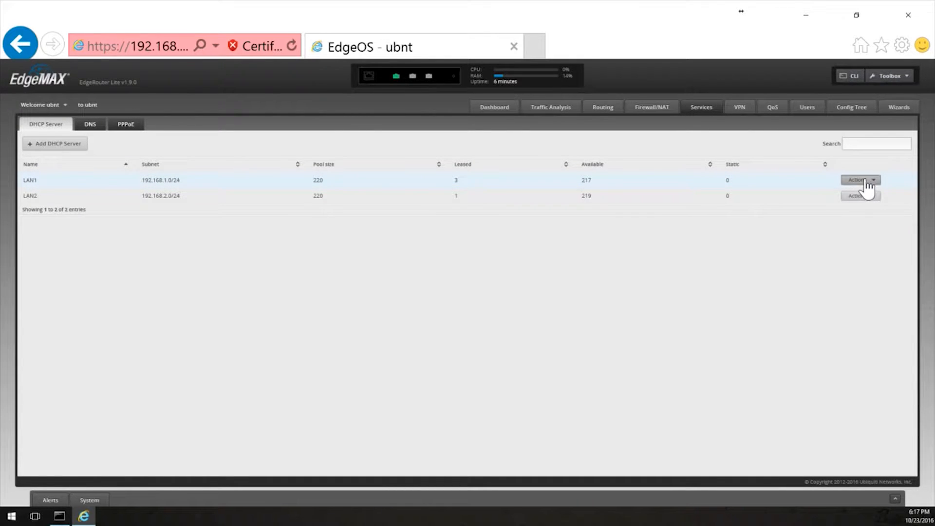
click(857, 180)
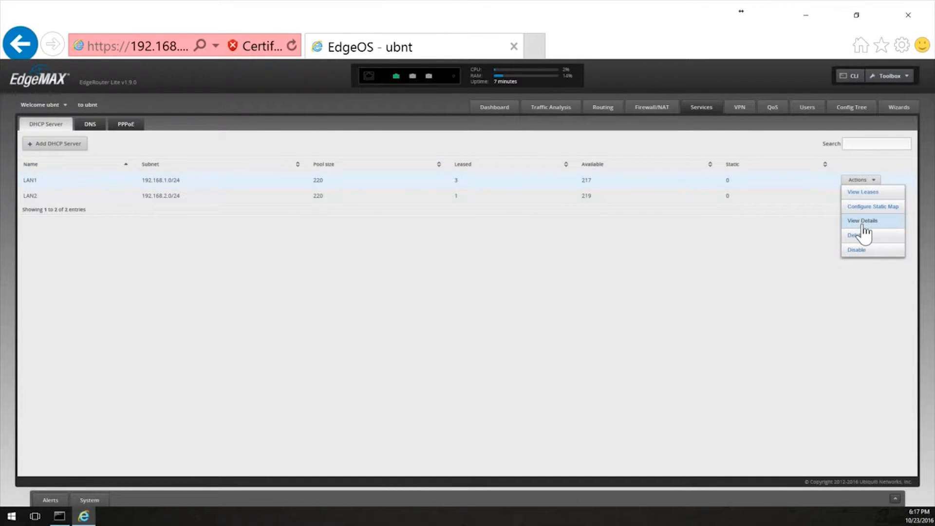
Step: View LAN1's DHCP details and enter 'subnet 255.255.255.0' in the UniFi controller field
click(863, 220)
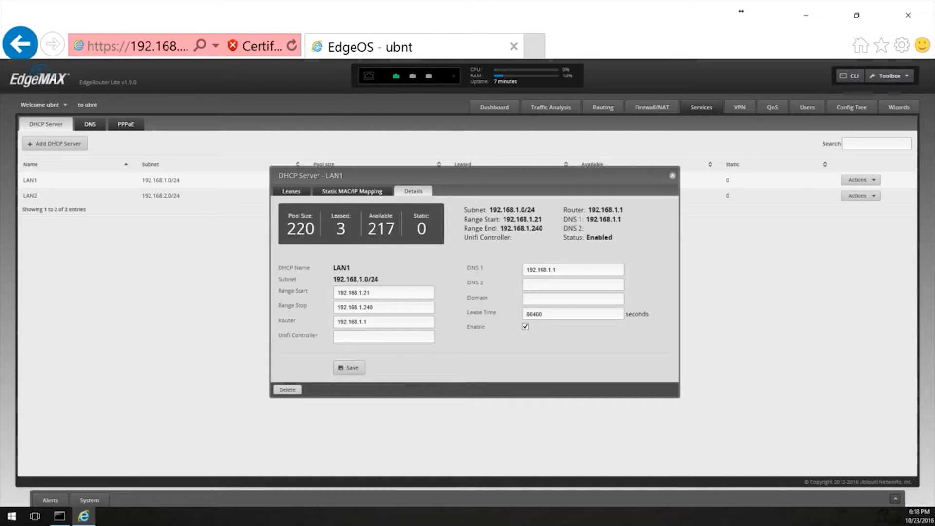
double_click(355, 279)
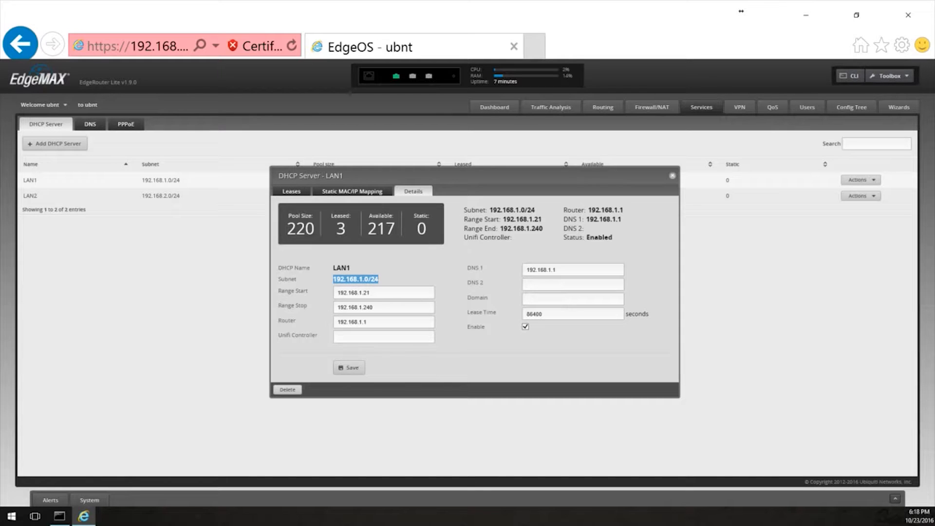
text(255.255.255.0)
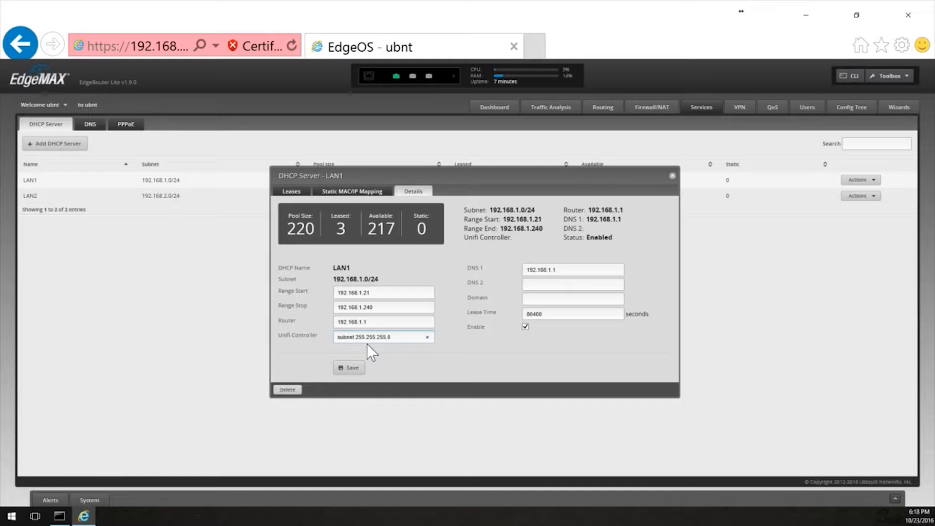
Step: Dismiss the invalid IPv4 warning and view LAN1's three leases, including Work-PC
click(382, 337)
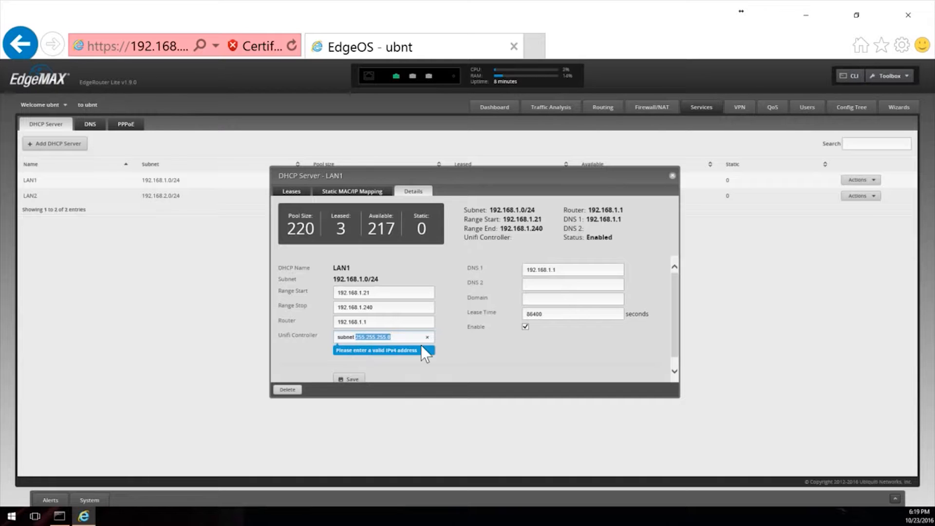
mouse_move(371, 275)
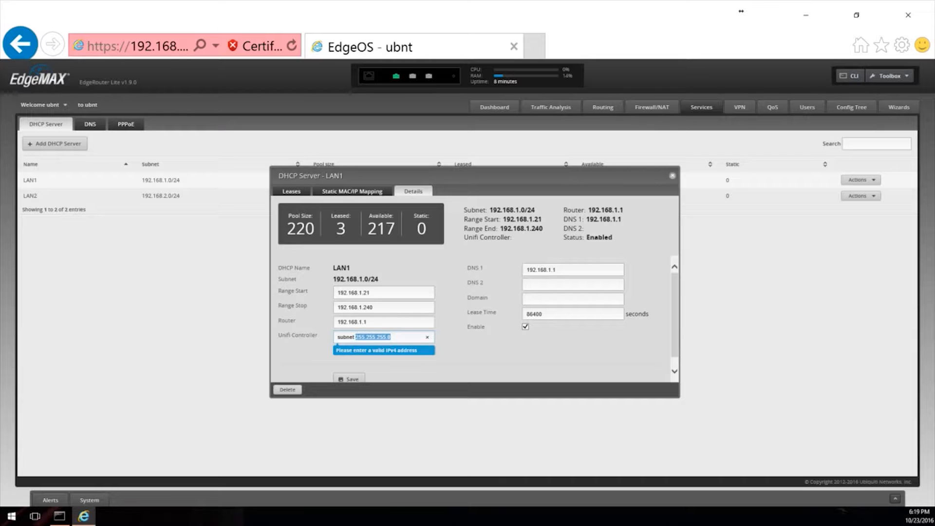
click(383, 322)
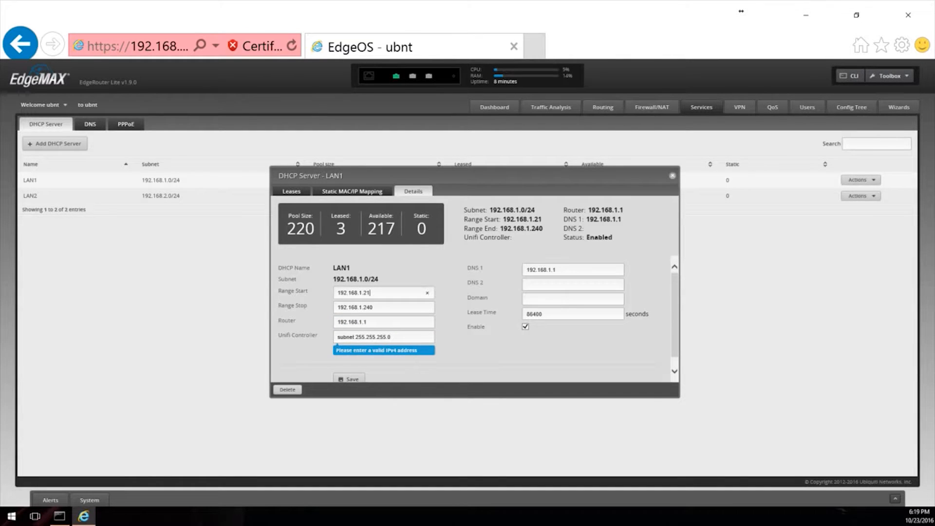
double_click(365, 292)
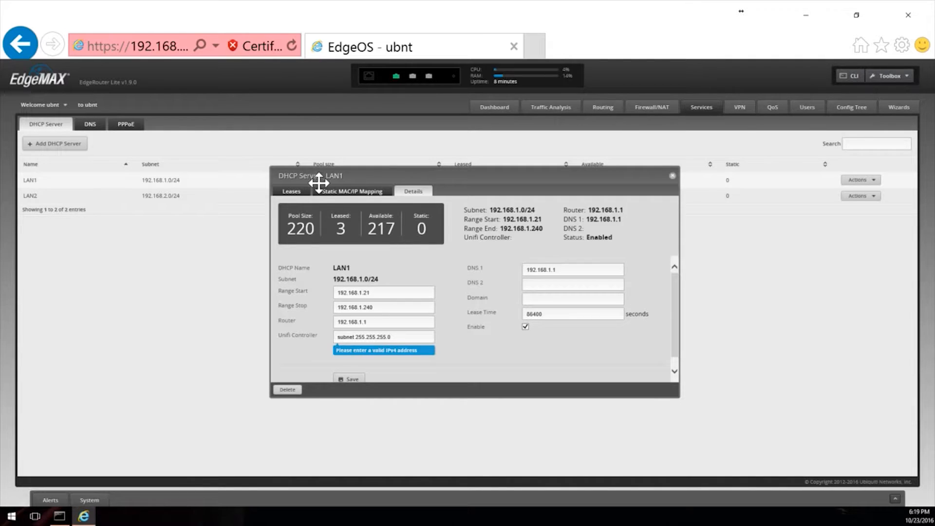
click(291, 191)
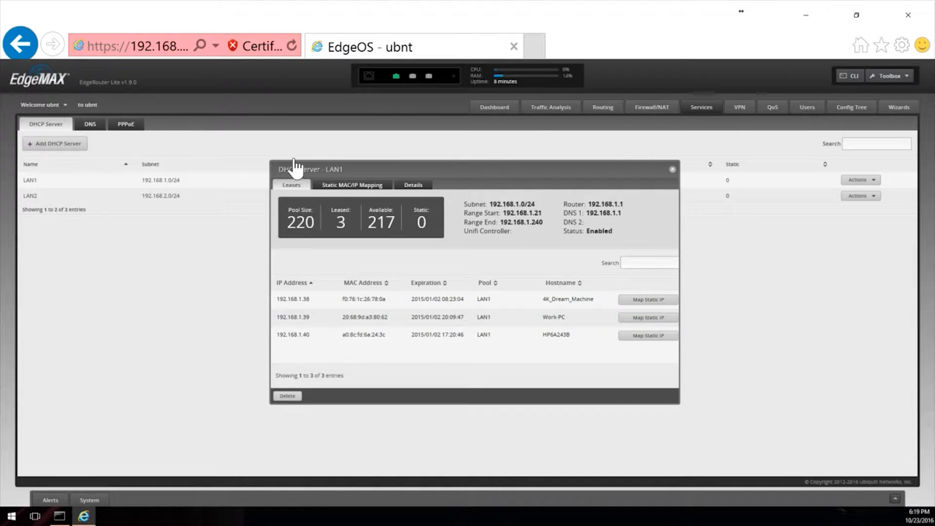
Step: View LAN1's empty static mappings, then start and discard a 'house-workstation' mapping
click(352, 186)
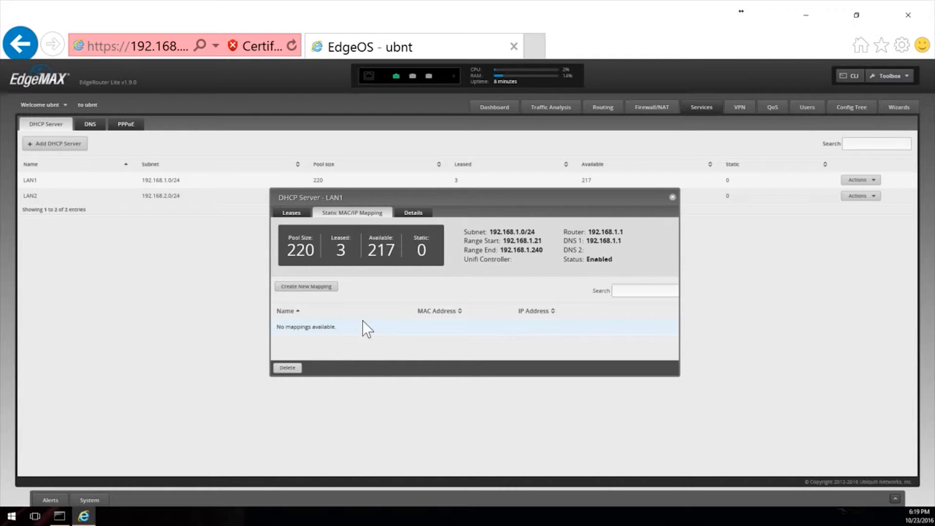
click(306, 286)
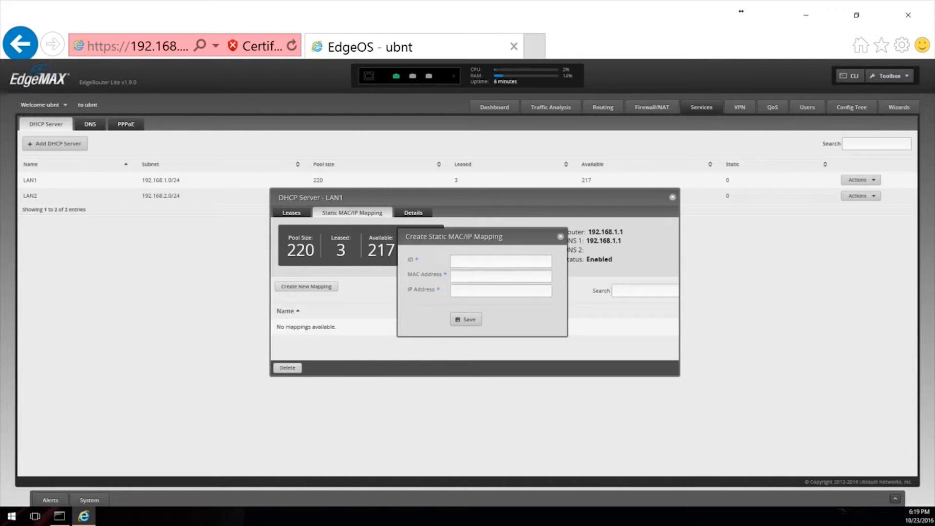
click(500, 261)
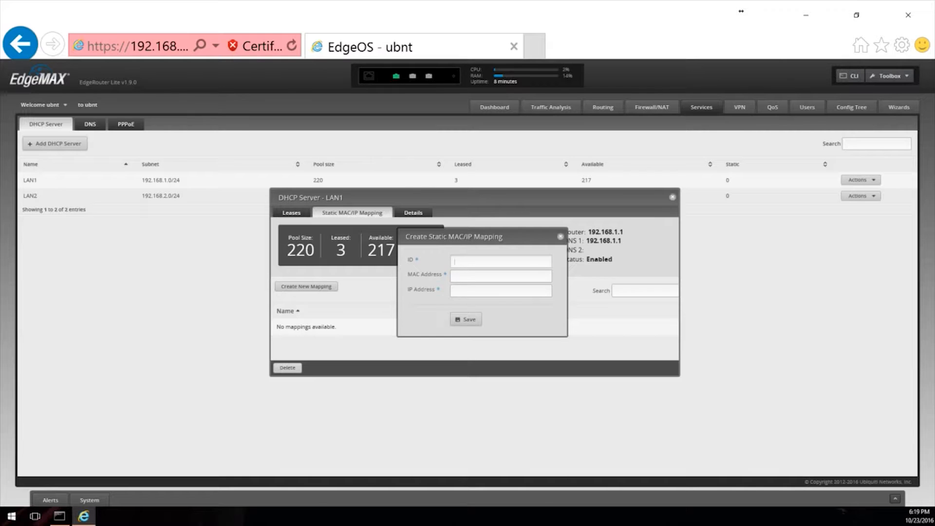
text(house)
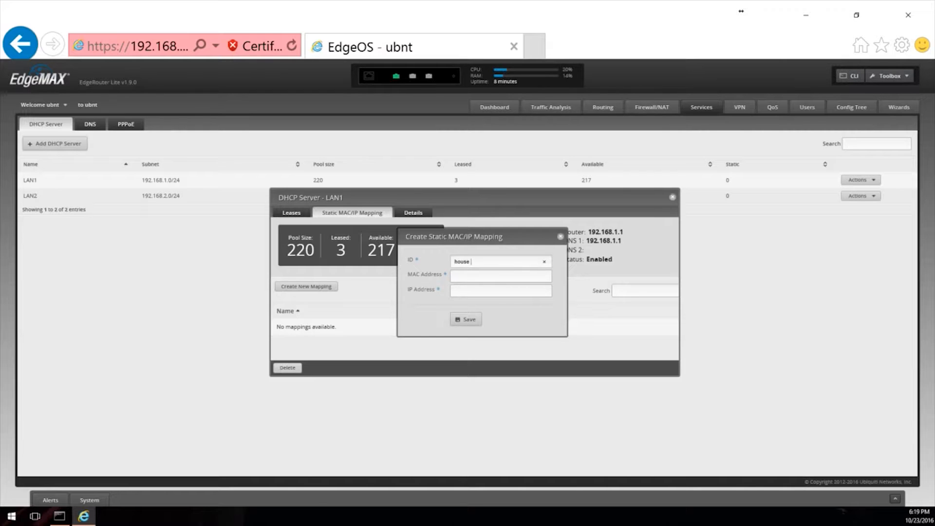
text(workstation)
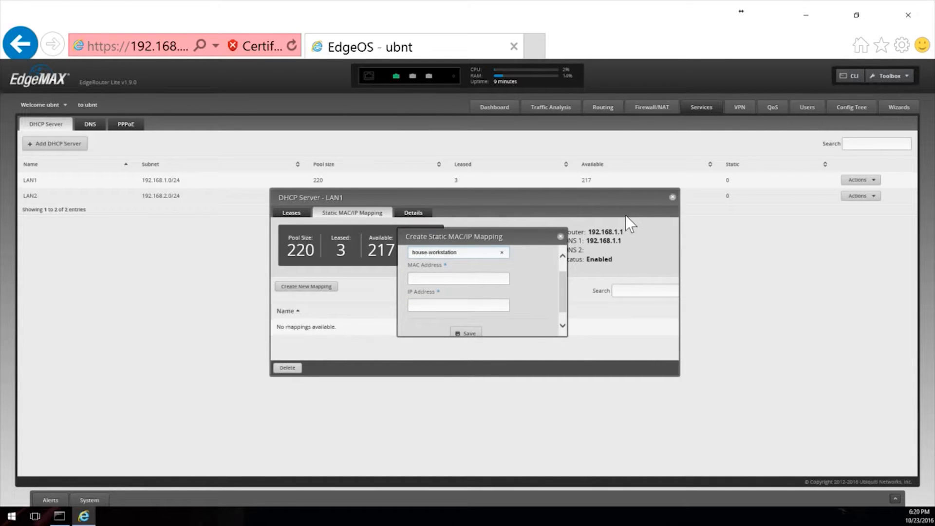
click(559, 236)
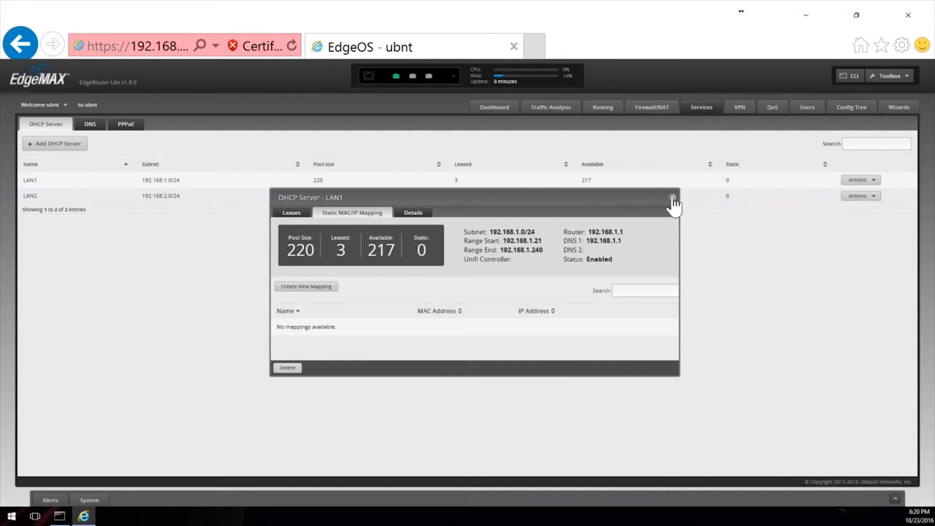
Step: Review DNS forwarding with cache size 150 on eth0 and eth2, discarding an extra interface
click(673, 200)
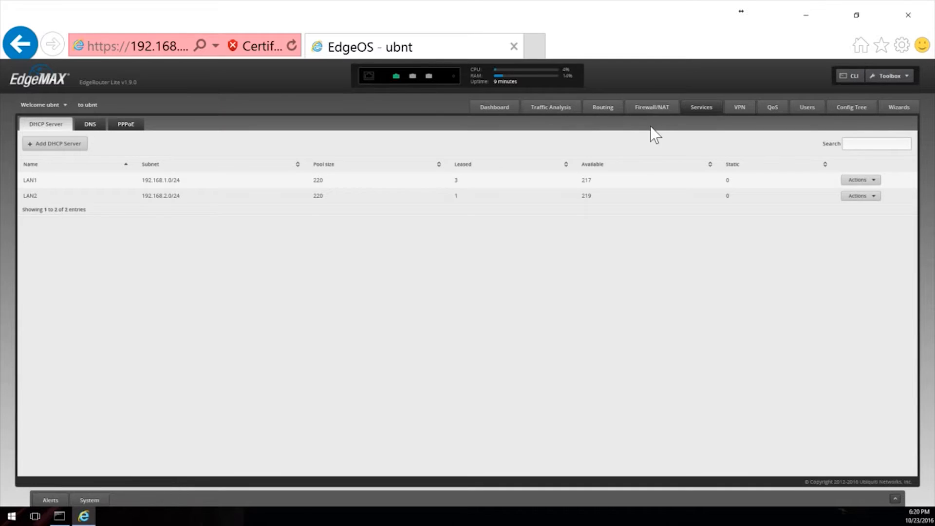
mouse_move(432, 117)
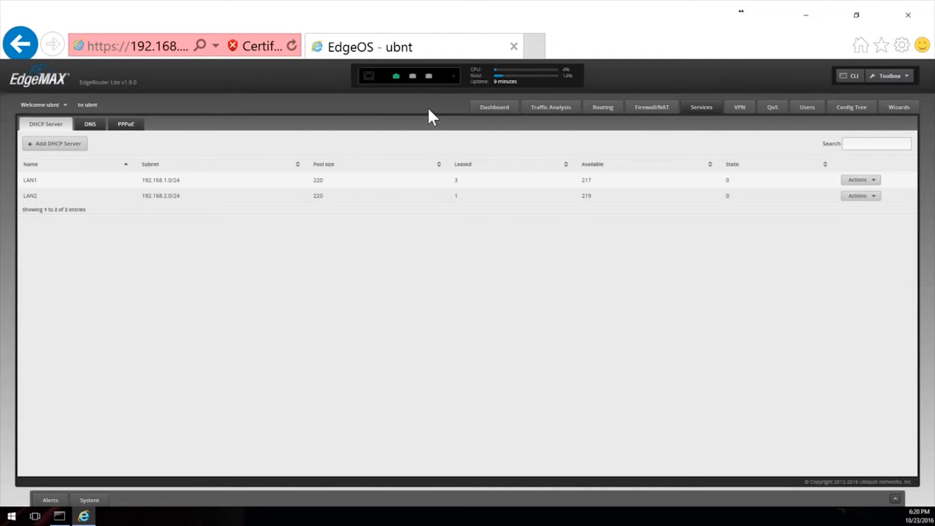
click(89, 124)
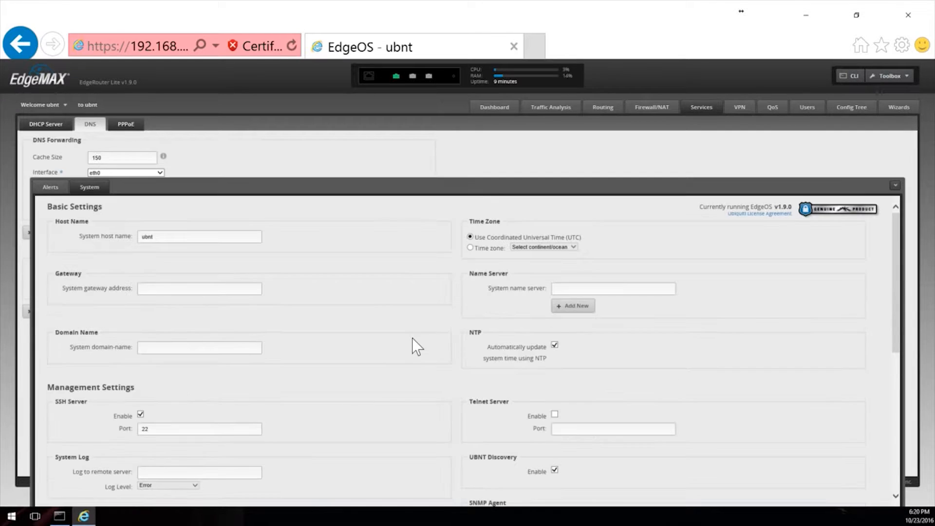
scroll(down, 3)
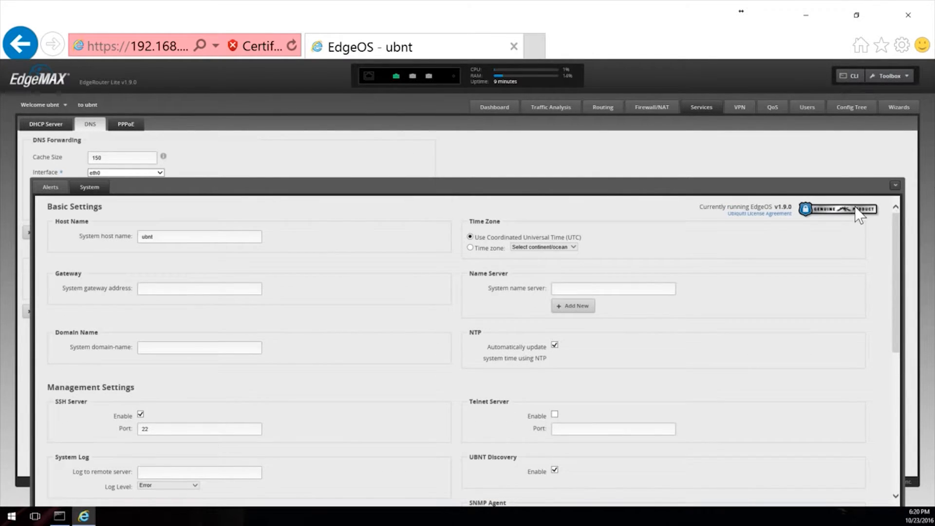
click(123, 205)
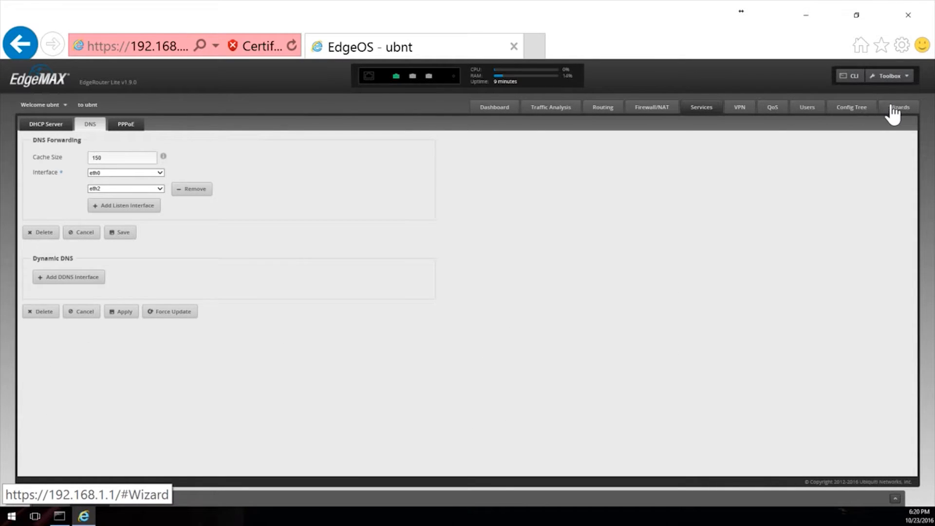
mouse_move(98, 260)
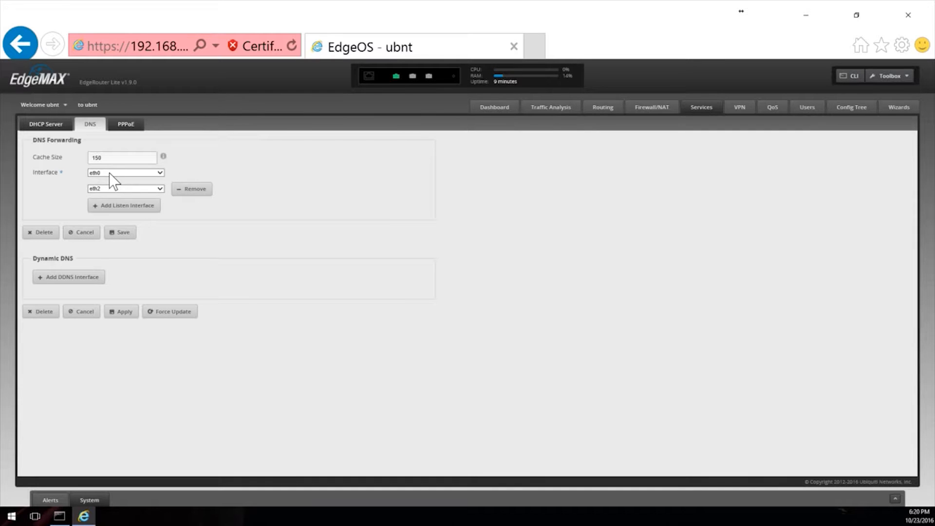
click(123, 205)
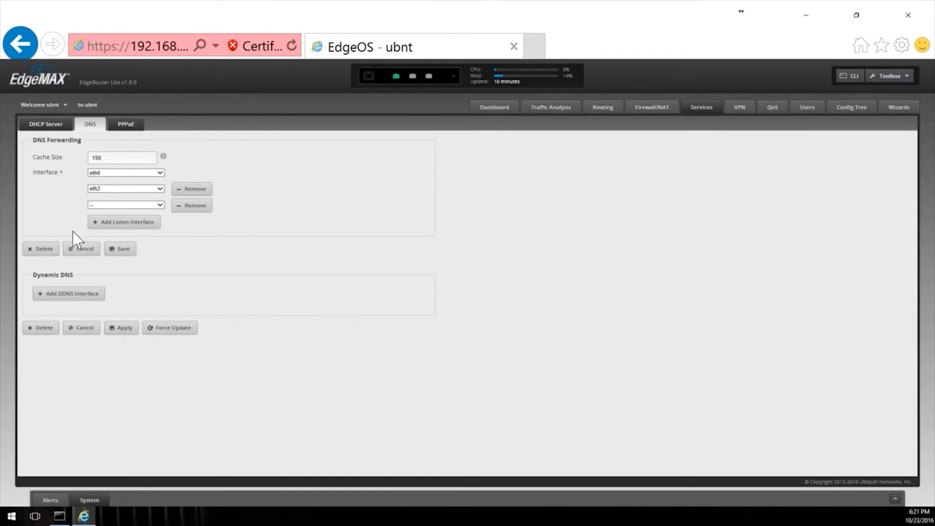
click(190, 206)
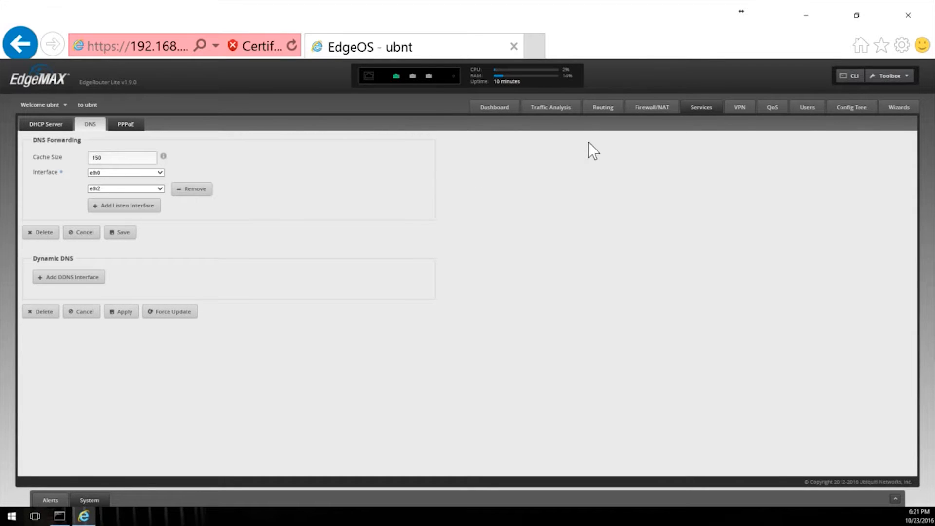
mouse_move(740, 107)
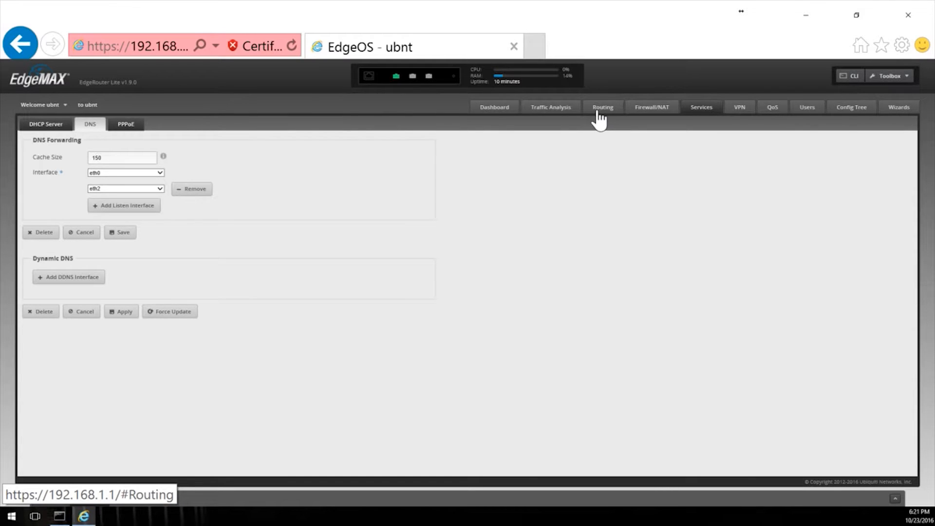
mouse_move(617, 120)
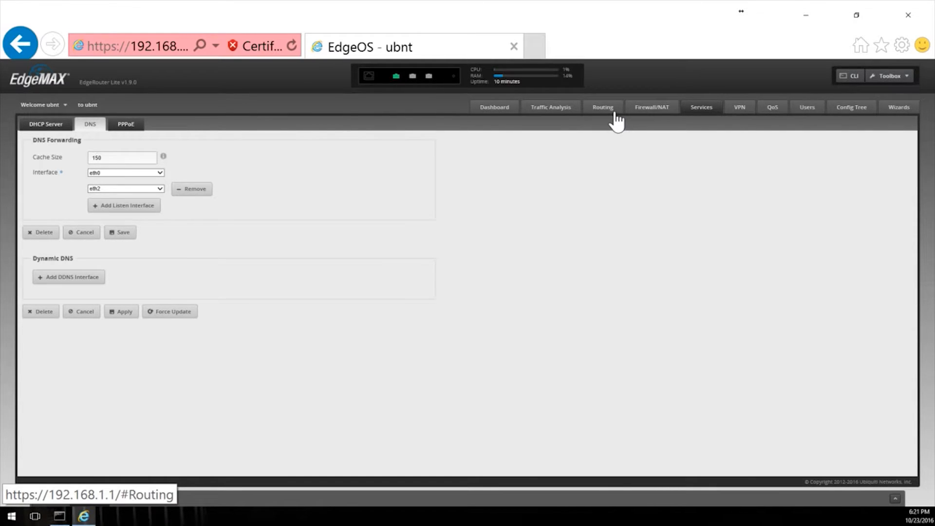
Step: Inspect routes 127.0.0.0/8 and 192.168.1.0/24 and preview the Add Static Route form
click(602, 107)
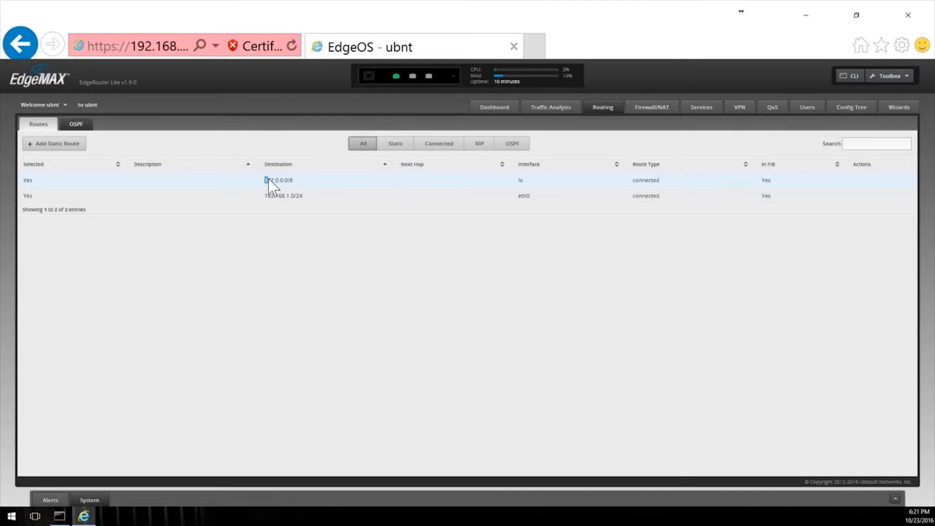
double_click(278, 179)
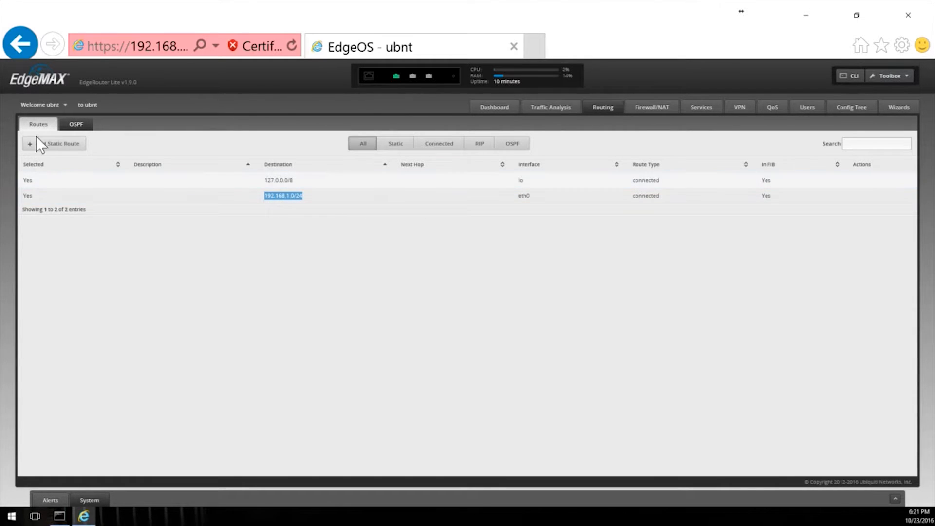
click(54, 144)
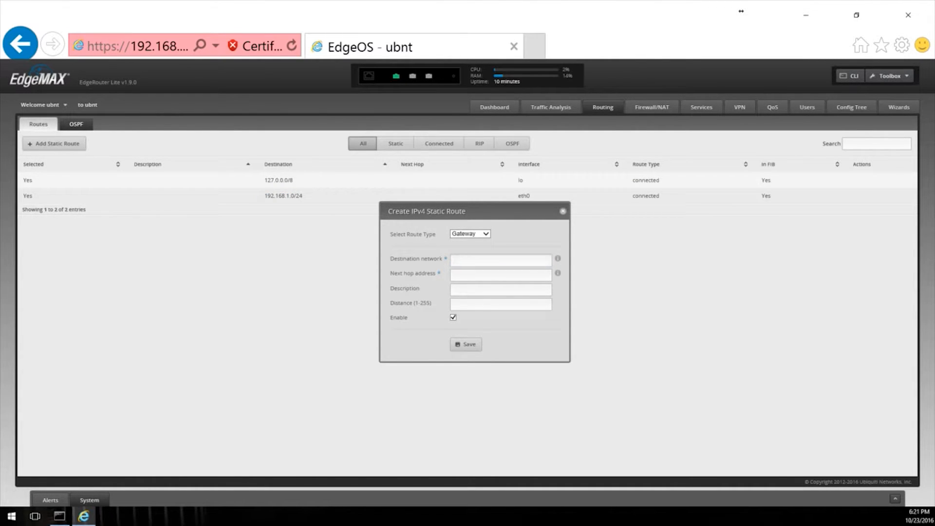
click(500, 260)
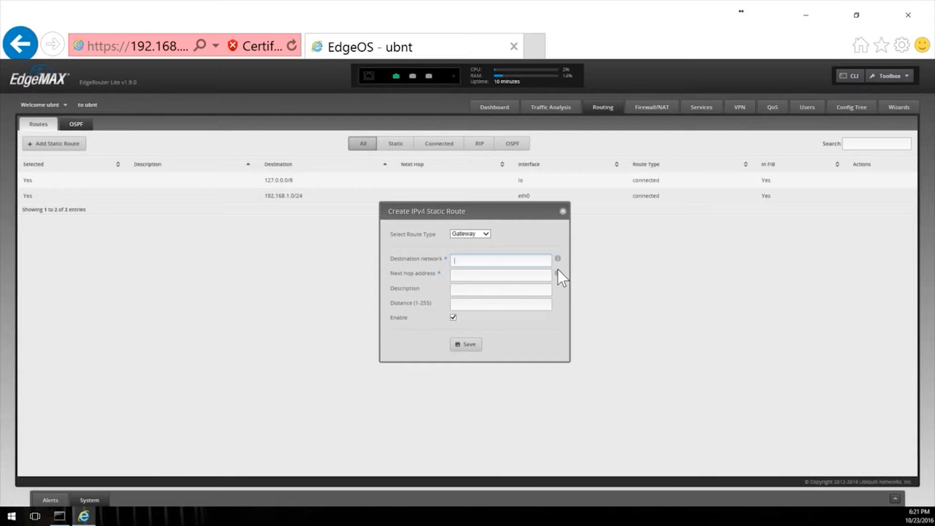
mouse_move(558, 273)
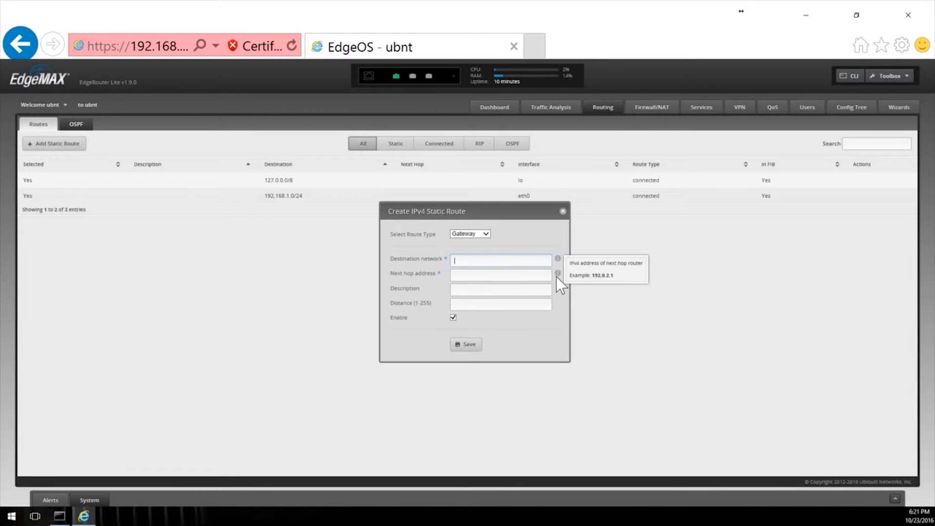
mouse_move(558, 207)
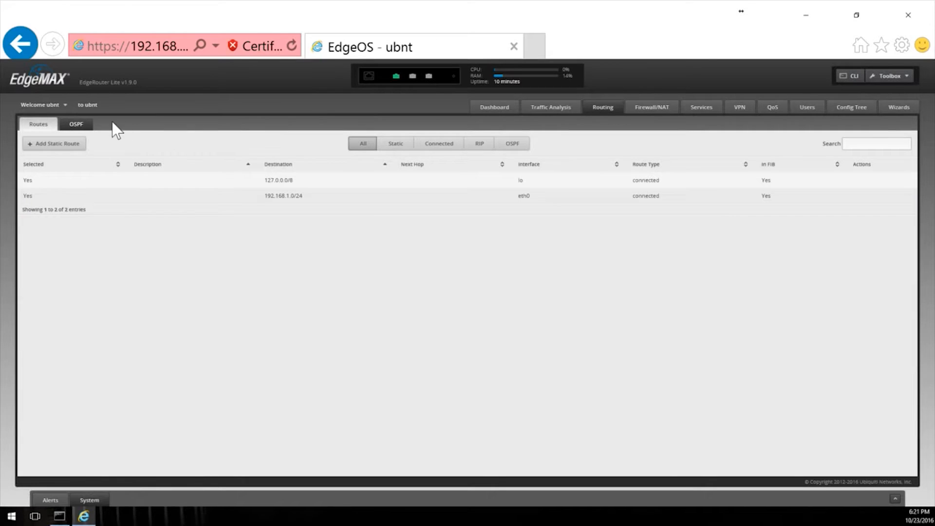
mouse_move(523, 111)
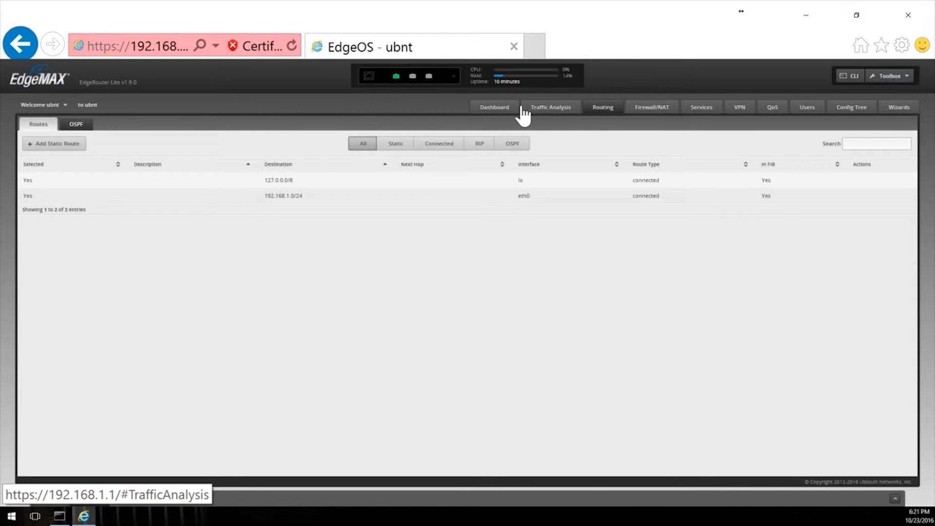
click(494, 107)
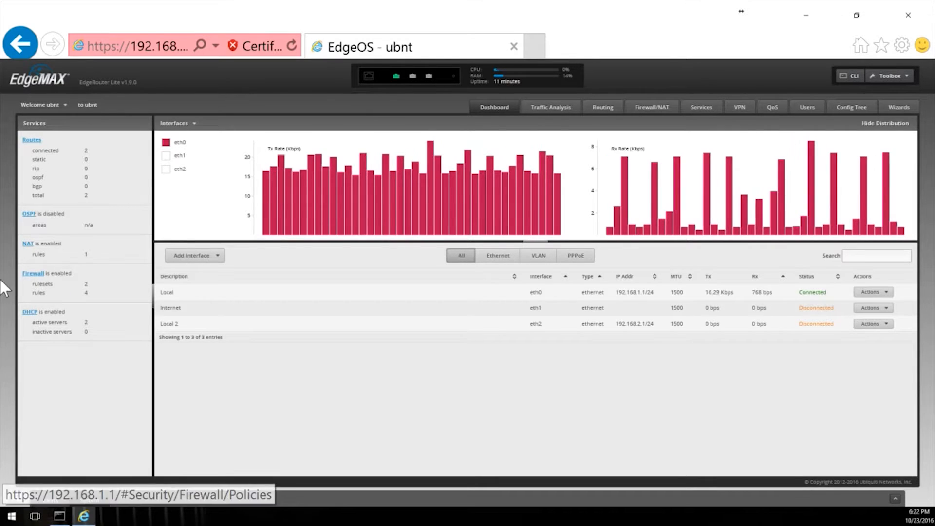
Step: Review WAN_IN/WAN_LOCAL policies and the eth1 masquerade rule, reaching Port Forwarding
click(651, 107)
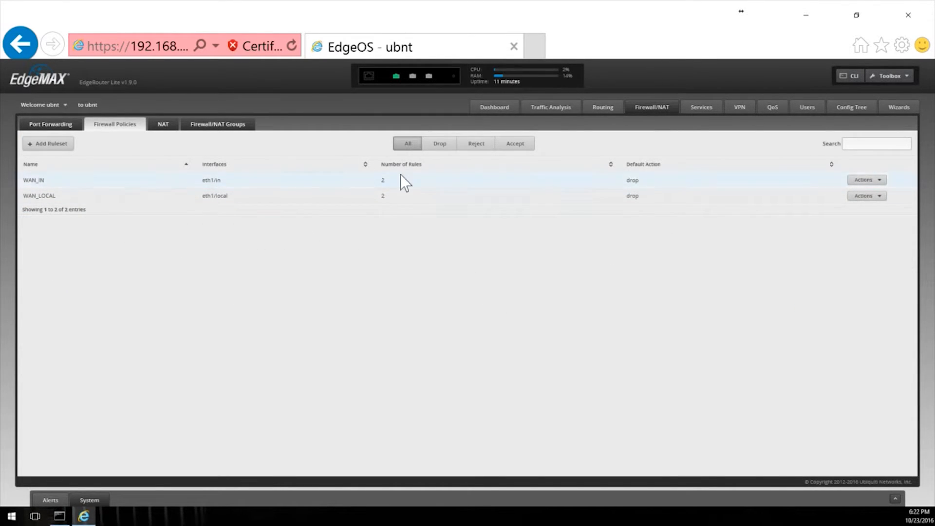
click(162, 124)
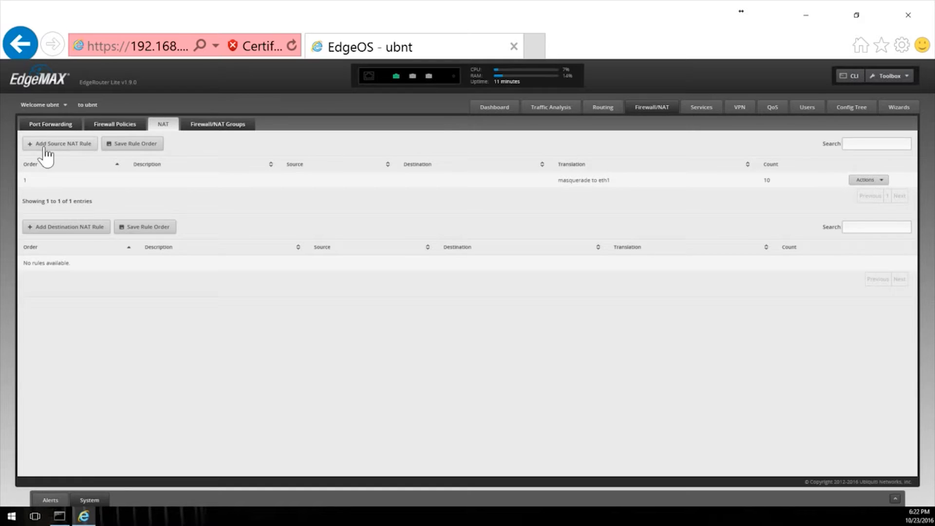
click(50, 124)
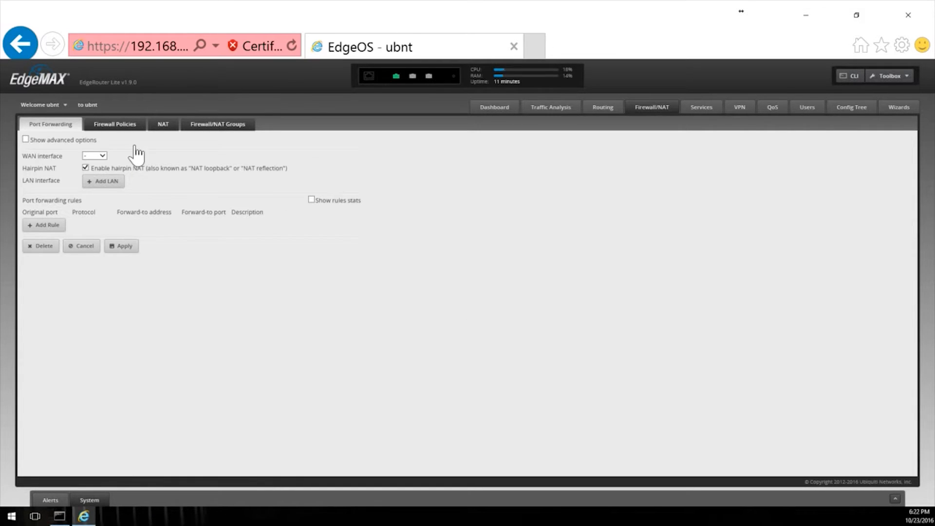
Step: Set port forwarding WAN to eth1 and LAN to eth0 with hairpin NAT, and apply
click(93, 156)
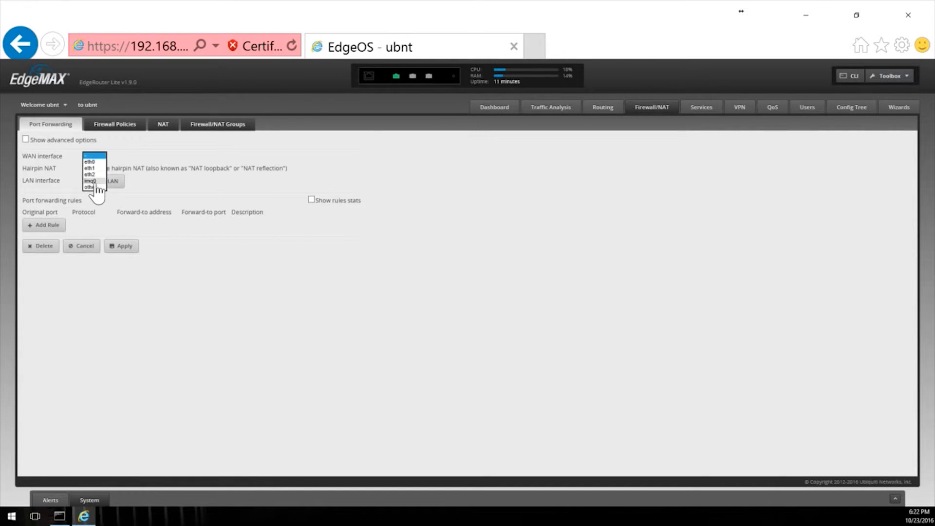
click(25, 140)
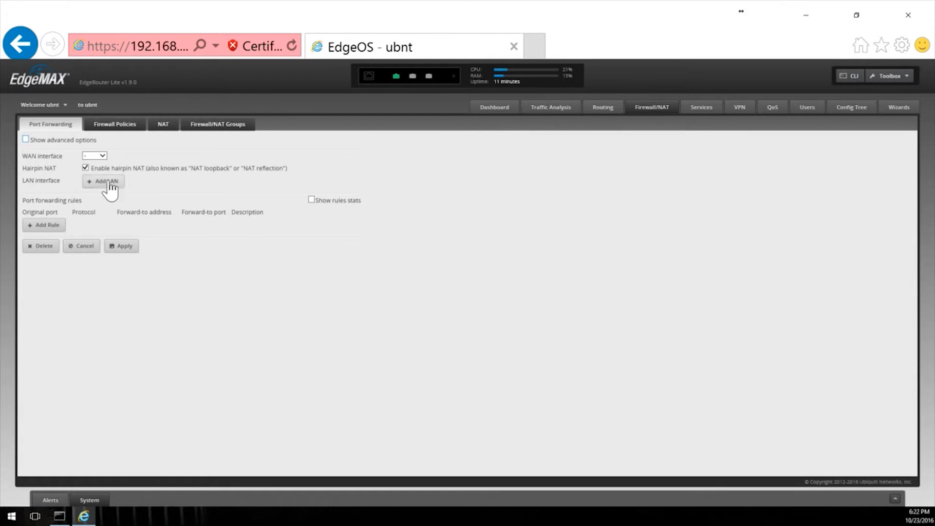
click(94, 156)
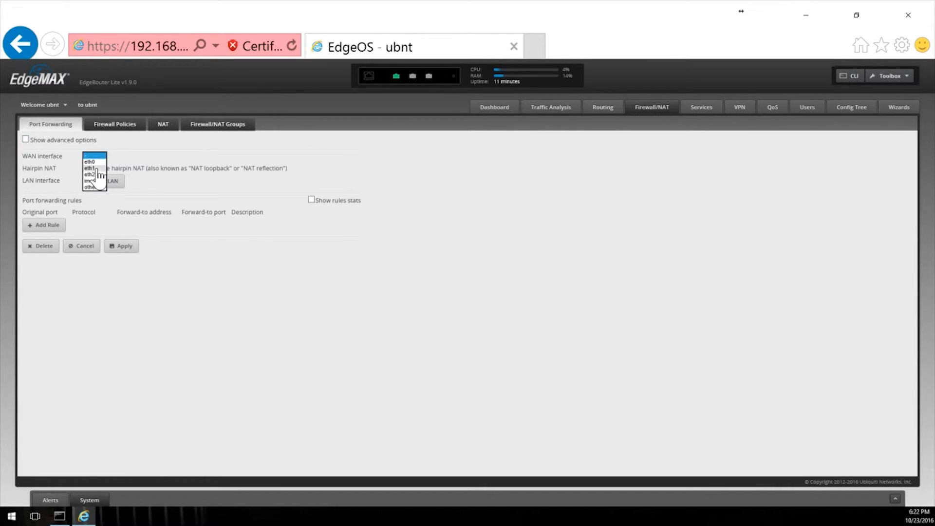
click(90, 168)
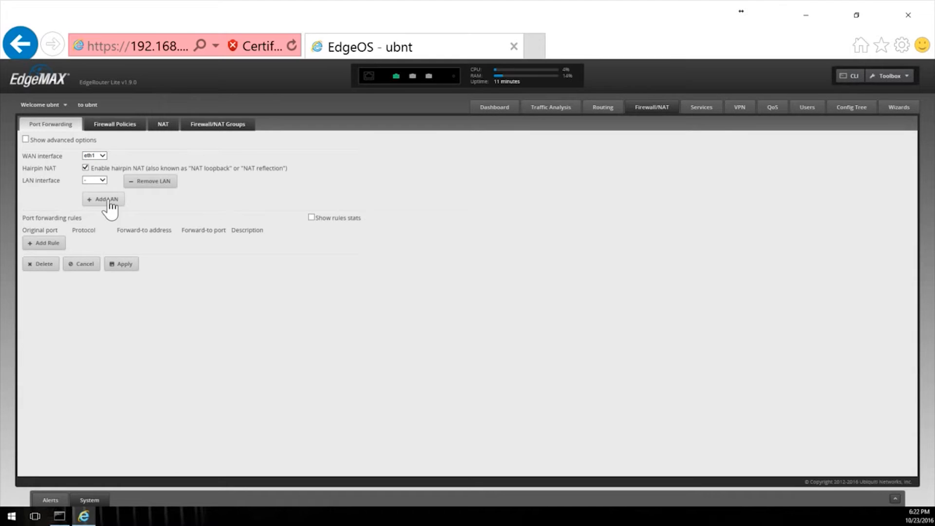
click(93, 180)
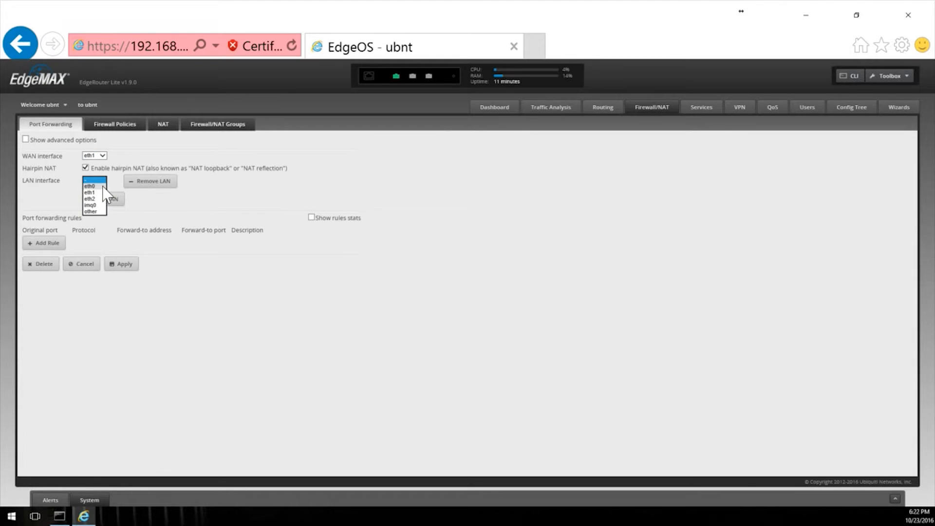
click(89, 185)
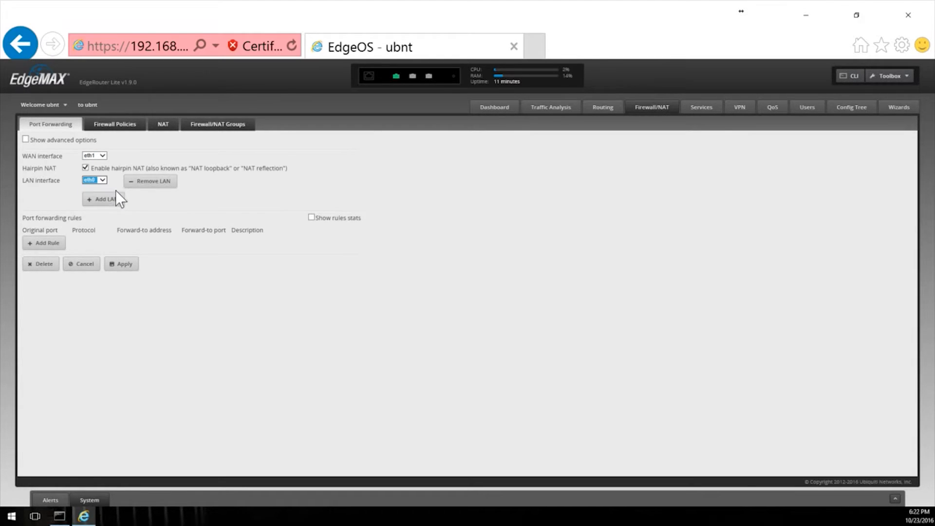
click(121, 263)
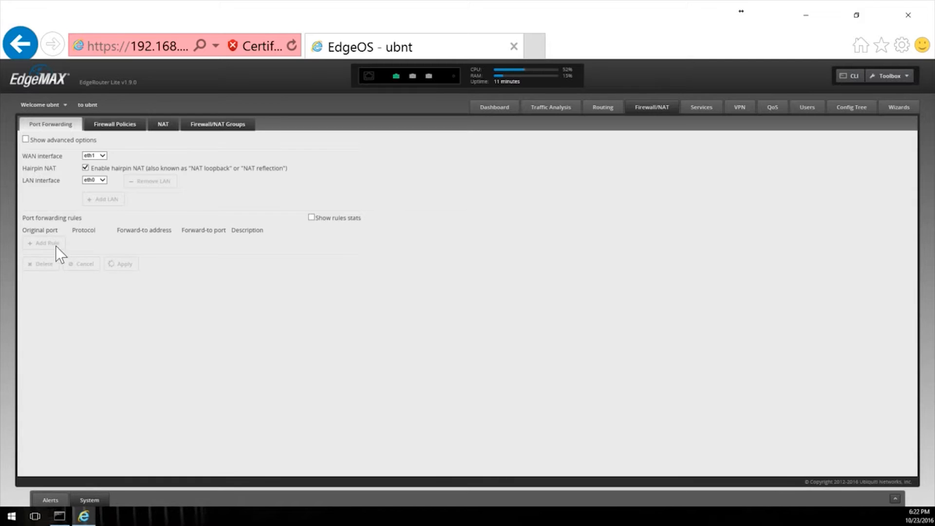
mouse_move(82, 257)
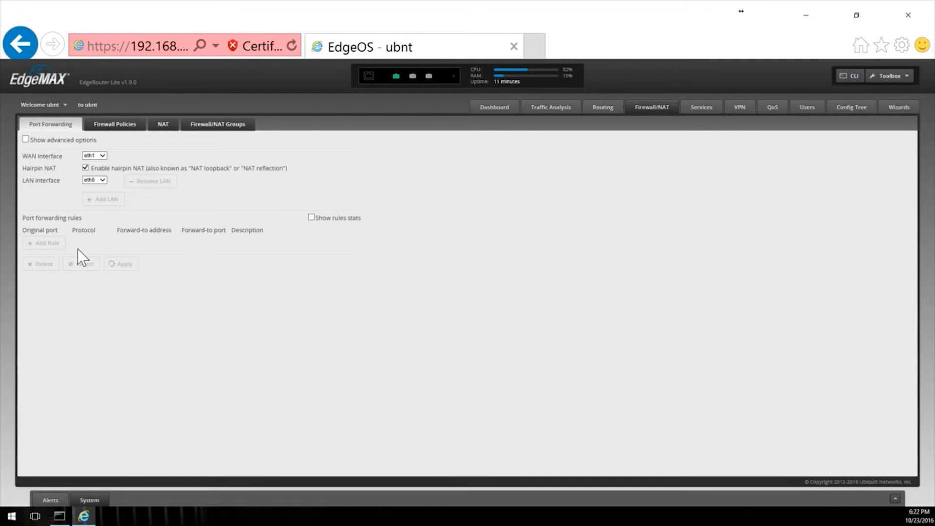
click(121, 263)
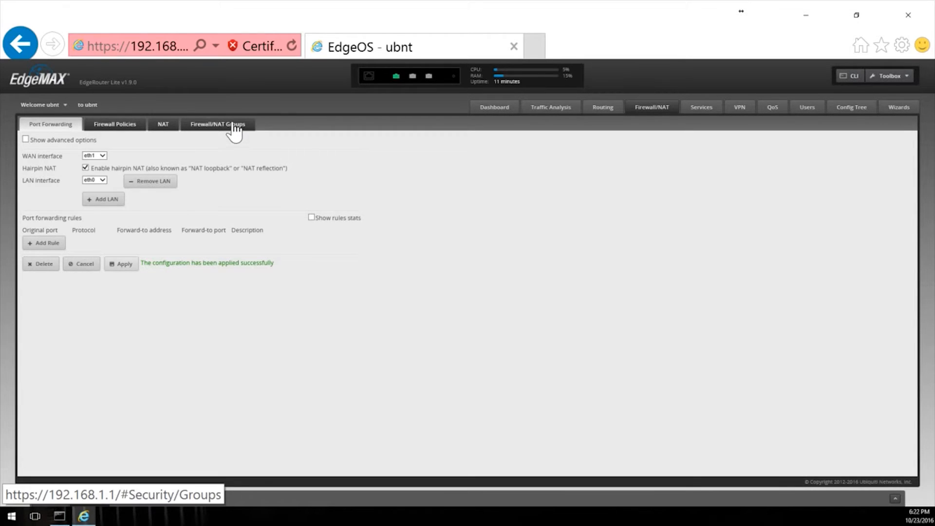
click(217, 124)
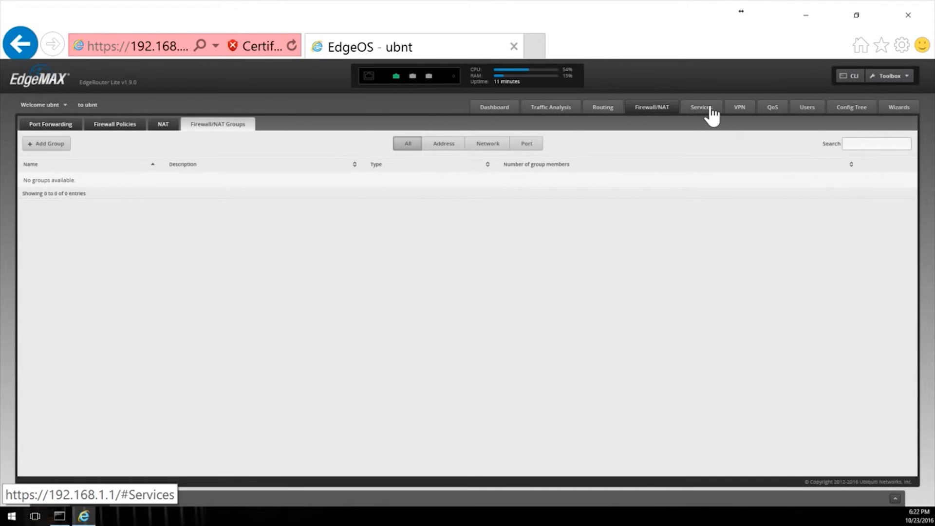
Step: Browse the Services, VPN and QoS pages, ending on Users showing admin account ubnt
click(701, 106)
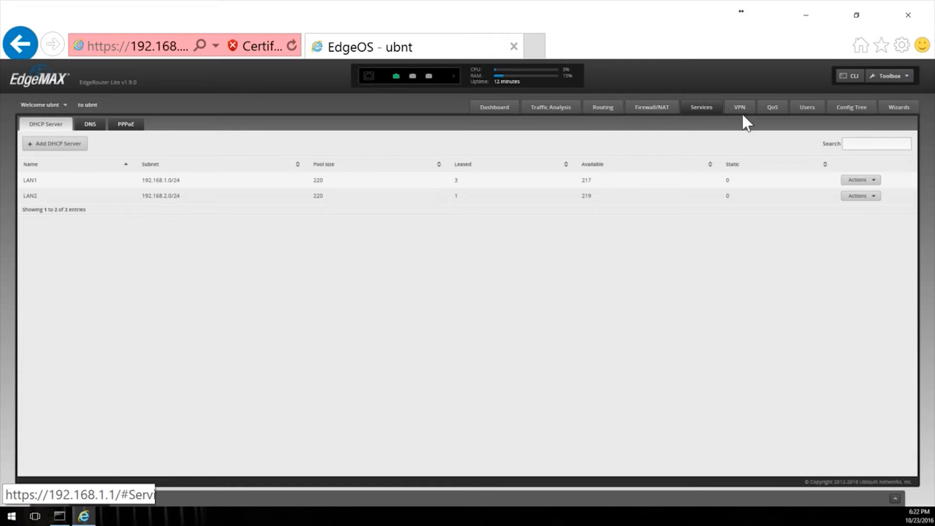
click(739, 107)
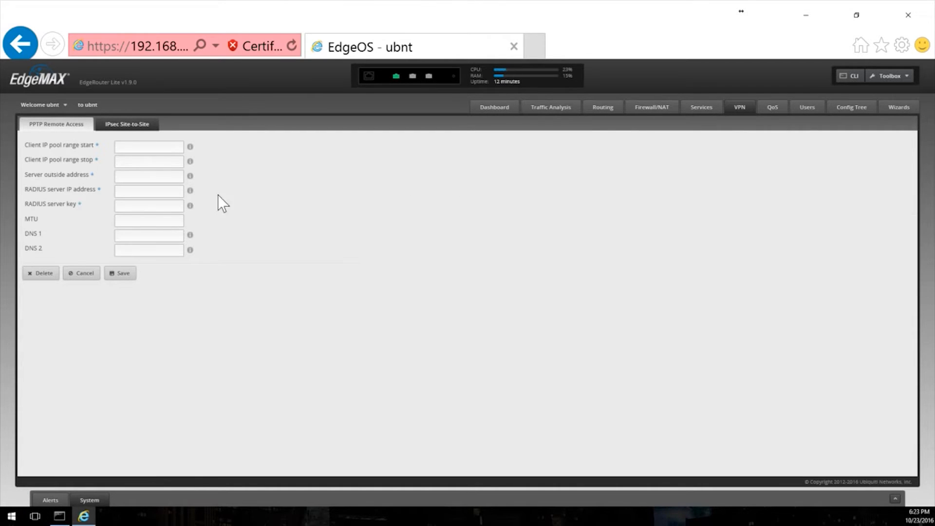
mouse_move(818, 138)
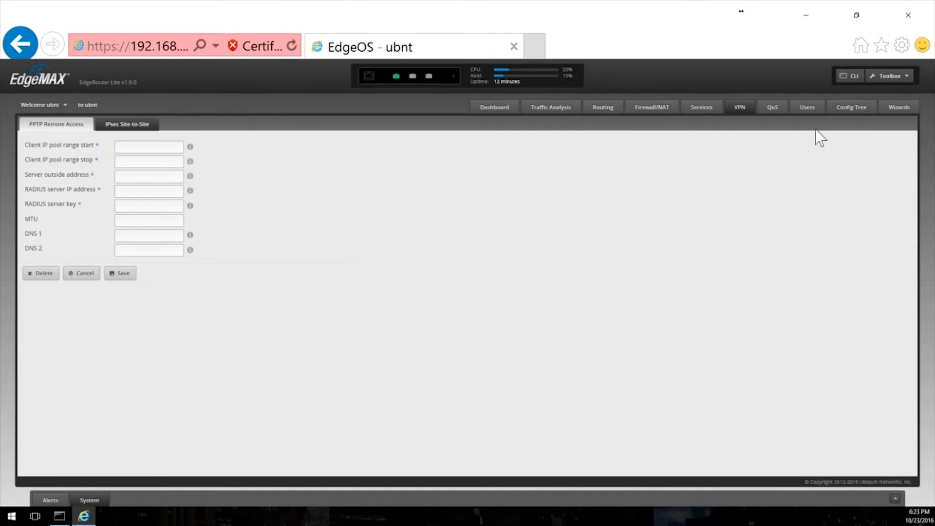
click(771, 107)
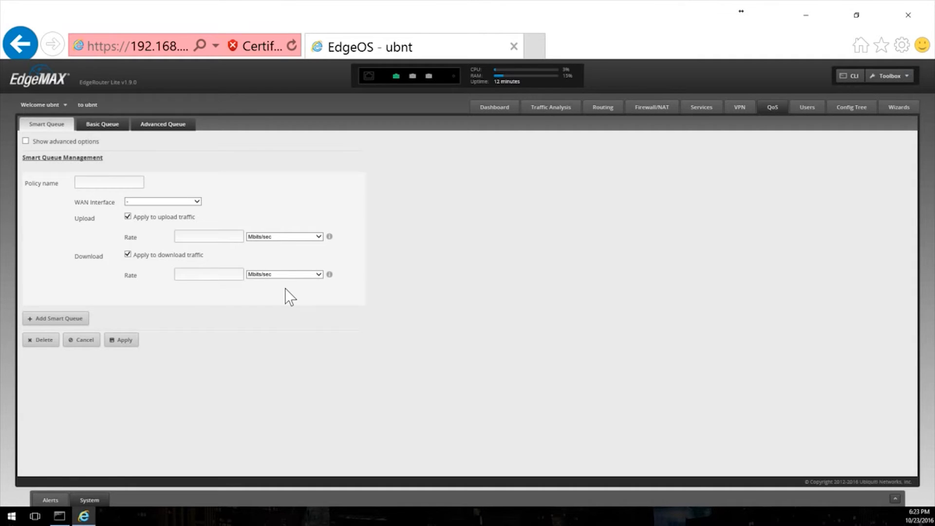
mouse_move(350, 263)
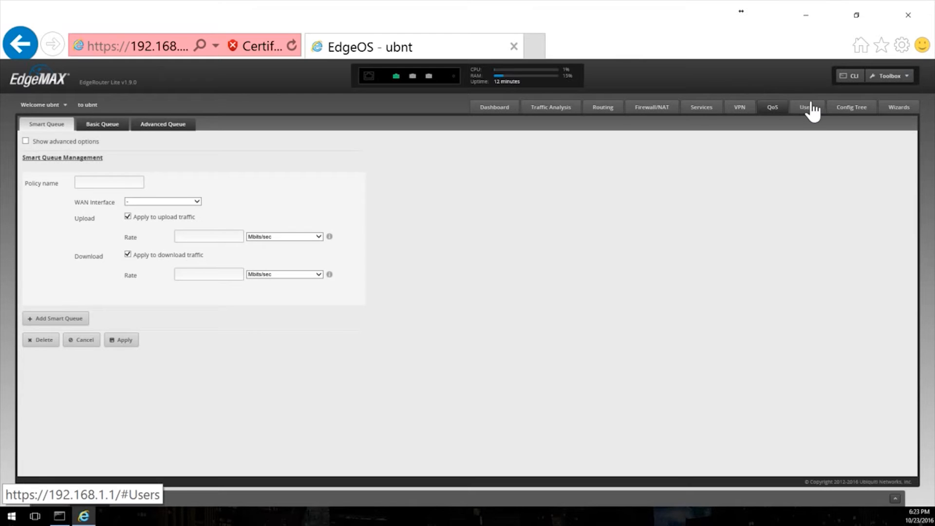
click(807, 106)
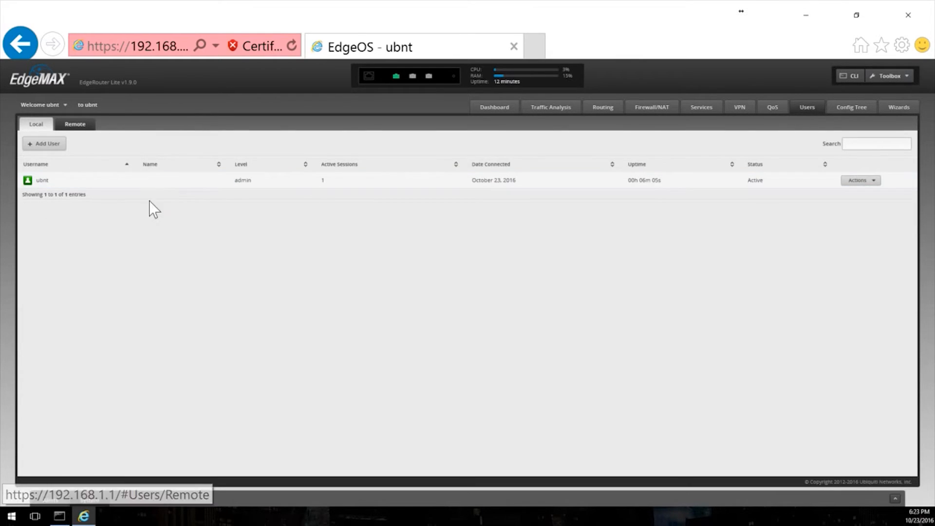
Step: Confirm the Remote users list is empty, then view the Config Tree and Wizards
click(75, 123)
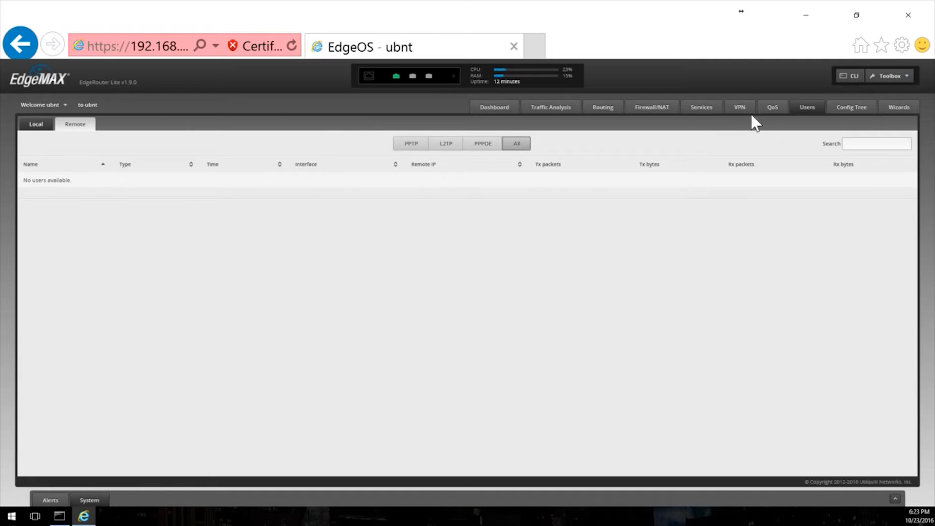
click(850, 106)
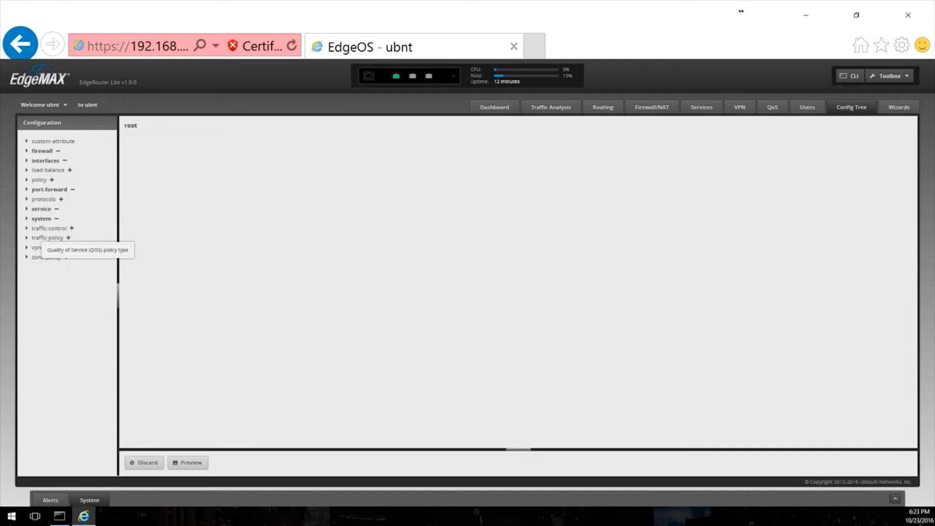
mouse_move(67, 204)
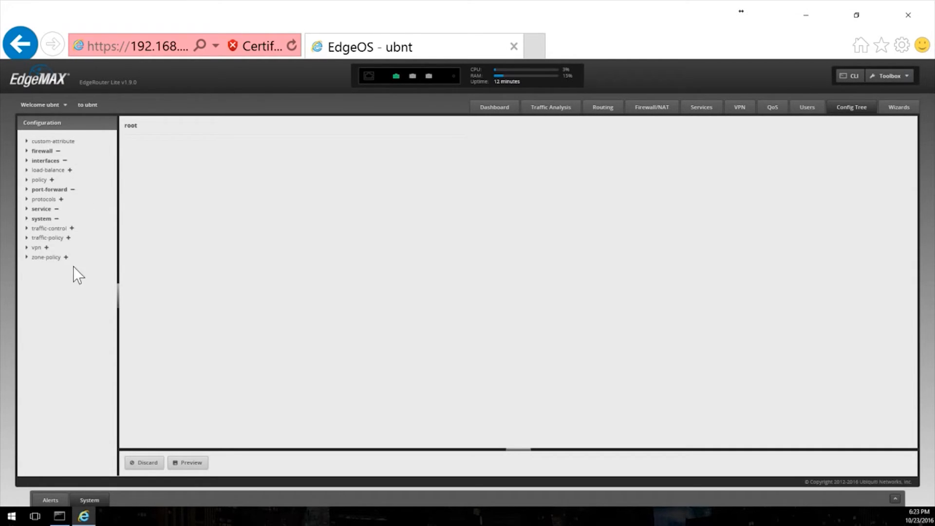
mouse_move(63, 155)
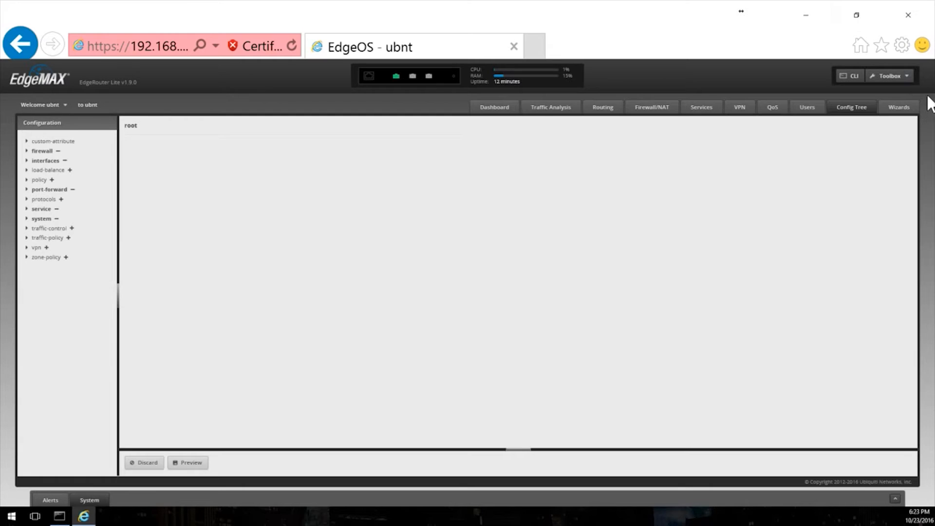
mouse_move(898, 111)
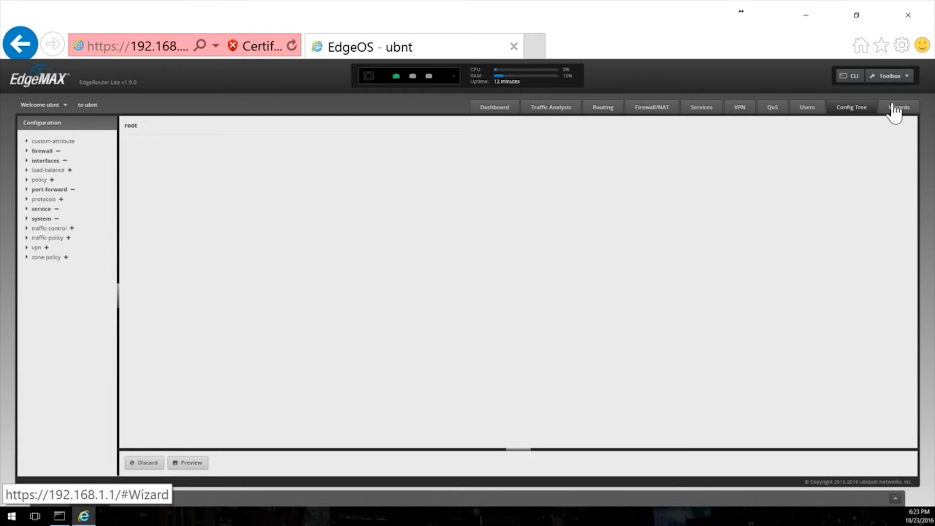
click(899, 107)
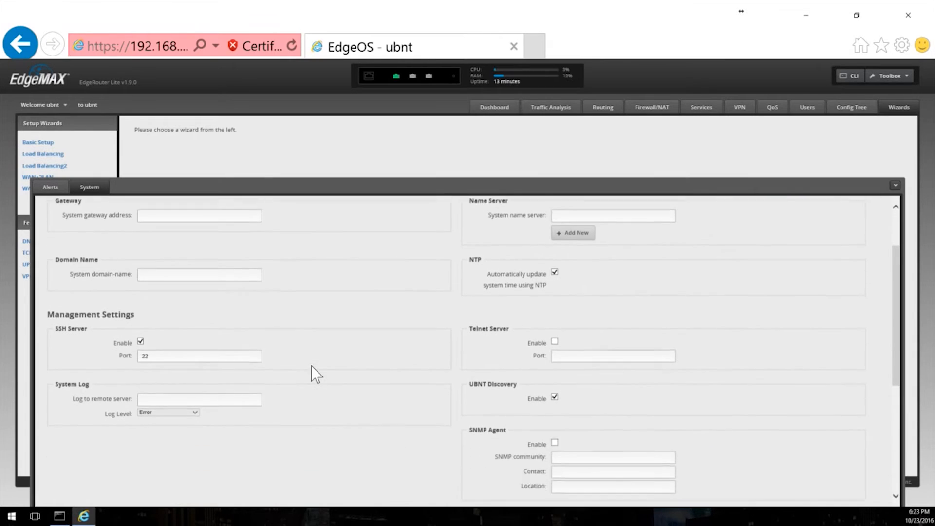
Step: Scroll the System settings to host name ubnt, UTC time zone and EdgeOS v1.9.0
scroll(down, 3)
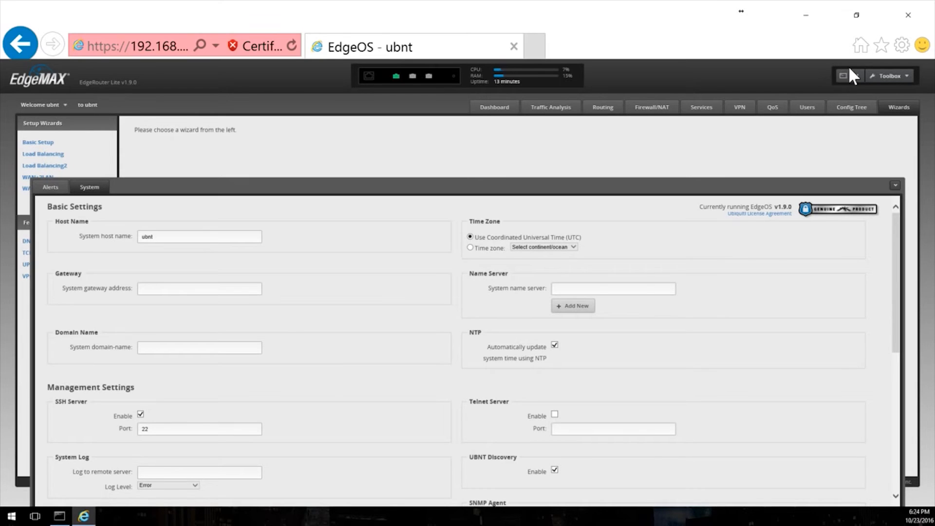
Step: Log into the CLI as ubnt, run 'show version' revealing v1.9.0, and close the console
click(848, 76)
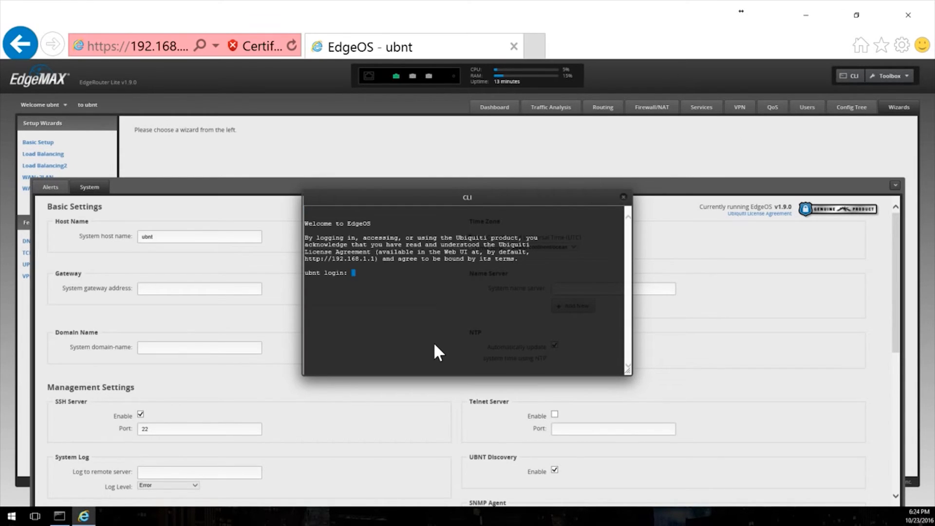
text(ubnt)
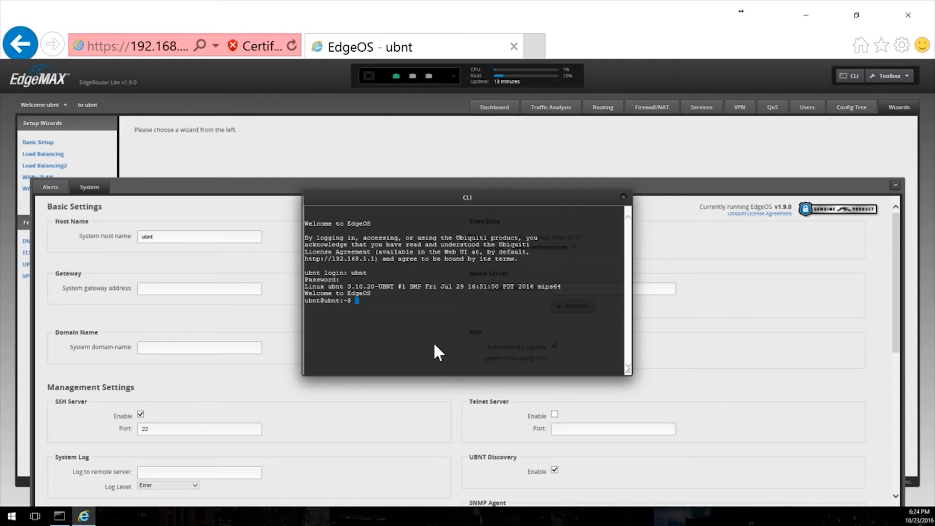
key(tab)
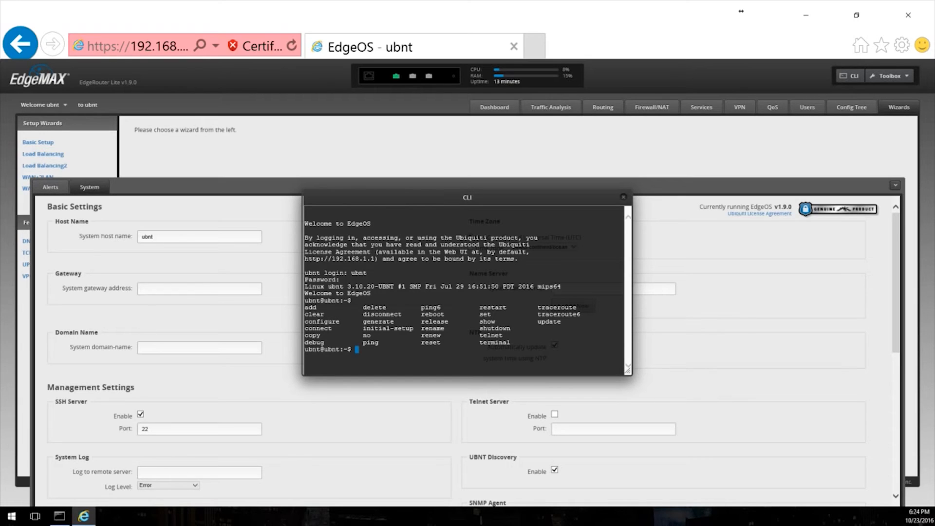
text(show)
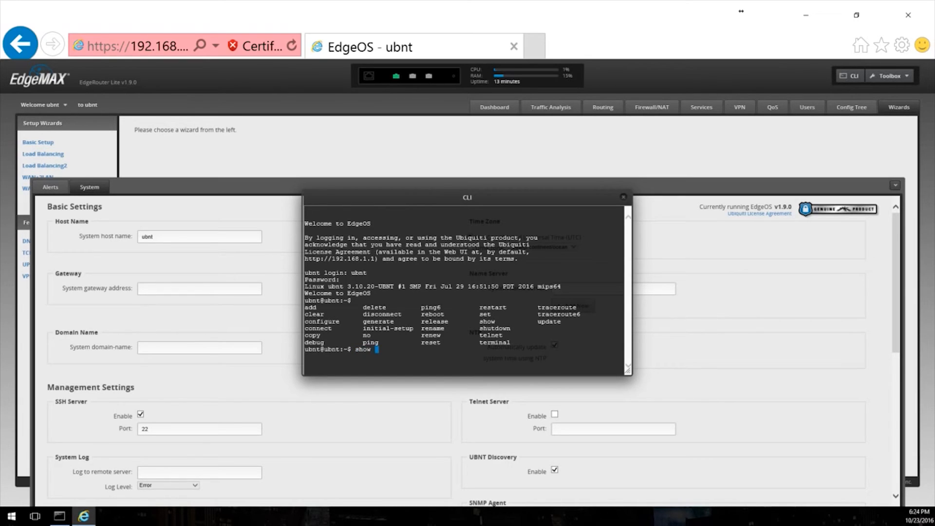
text(version)
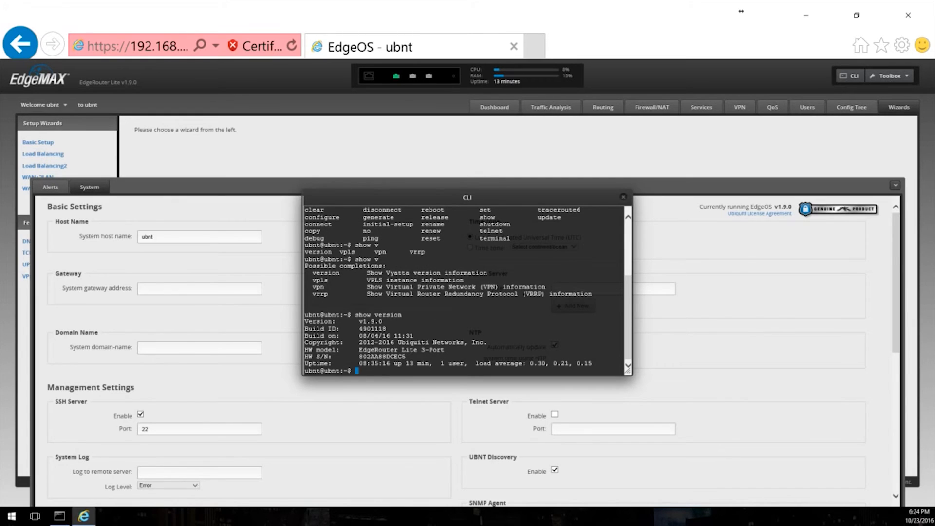
double_click(372, 322)
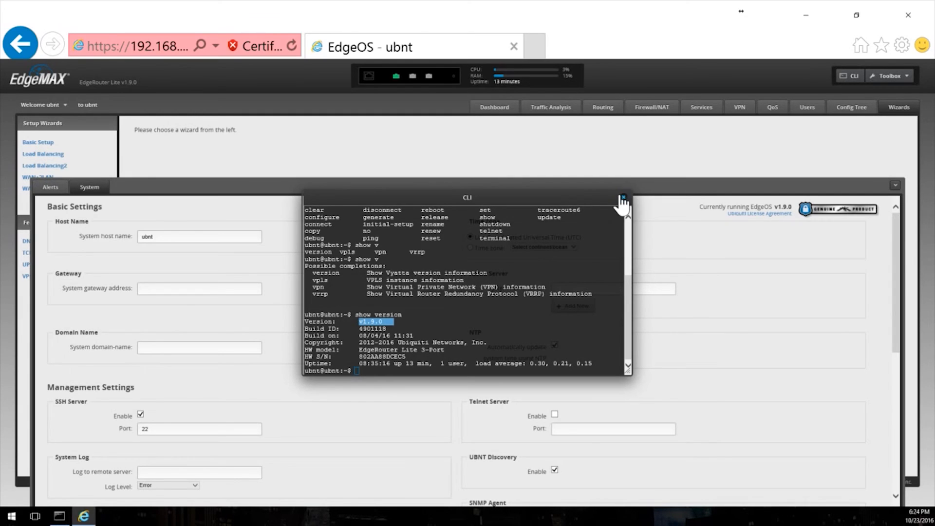
click(623, 197)
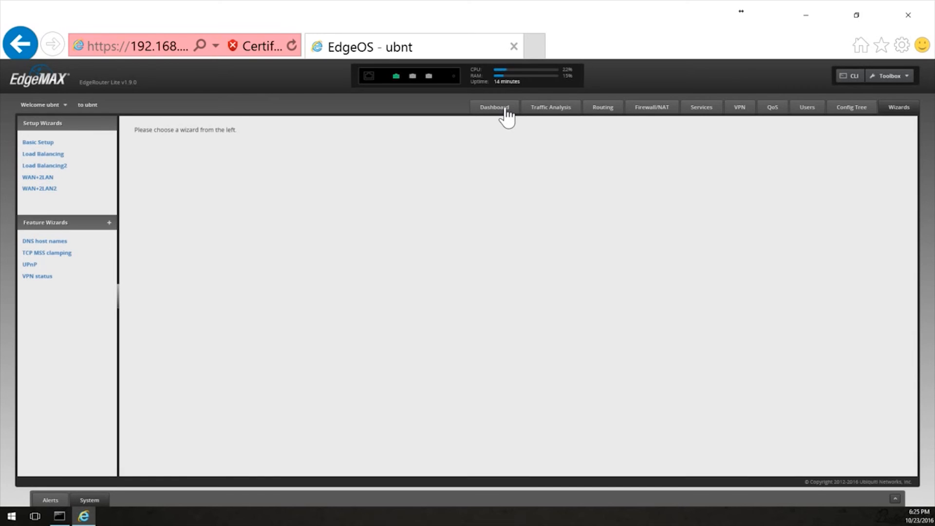
Step: Return to the dashboard with eth0 connected and check the empty alerts panel
click(494, 107)
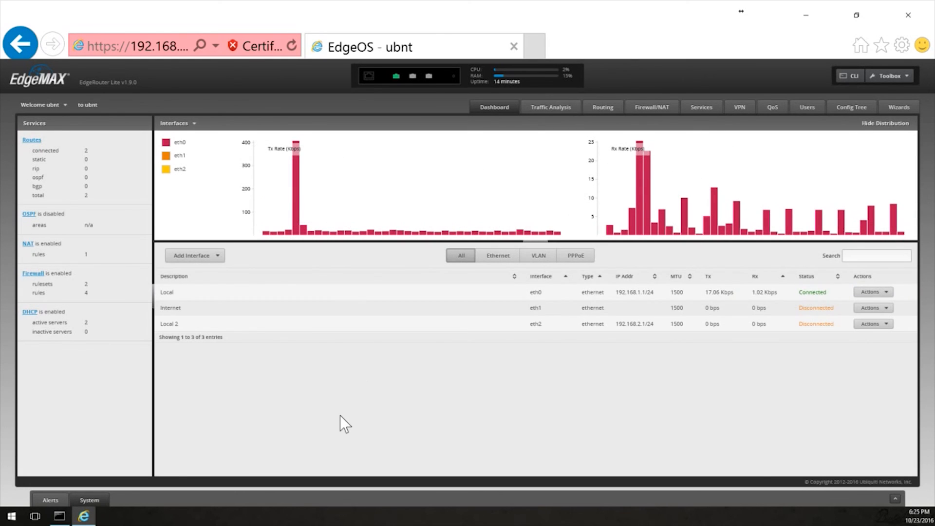
mouse_move(707, 205)
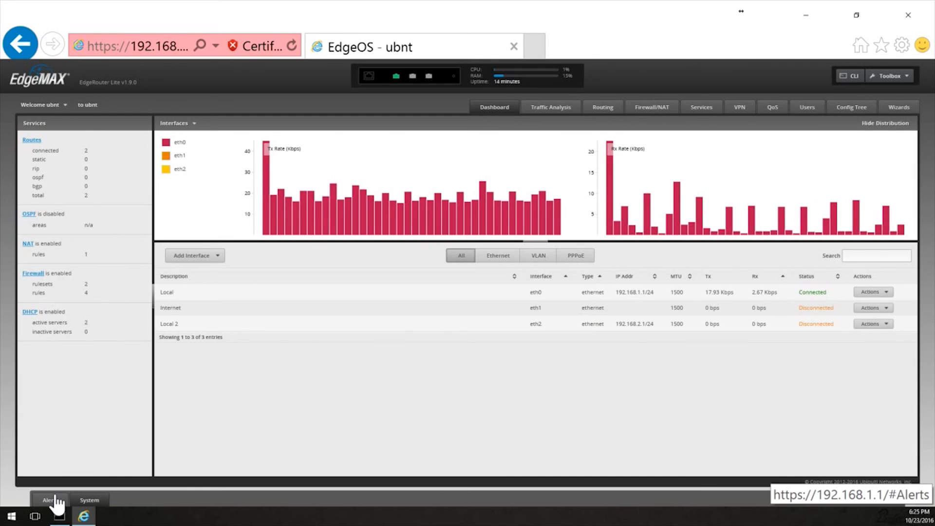
click(48, 499)
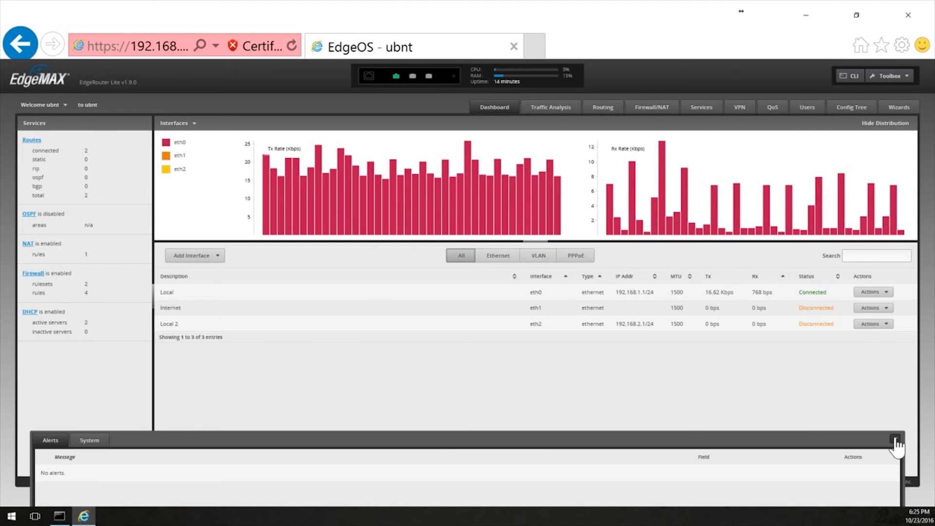
click(898, 440)
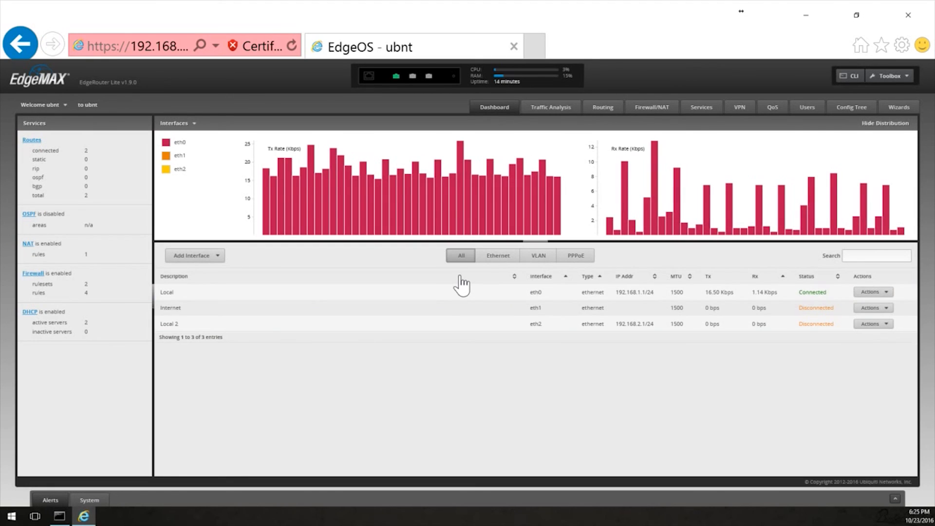